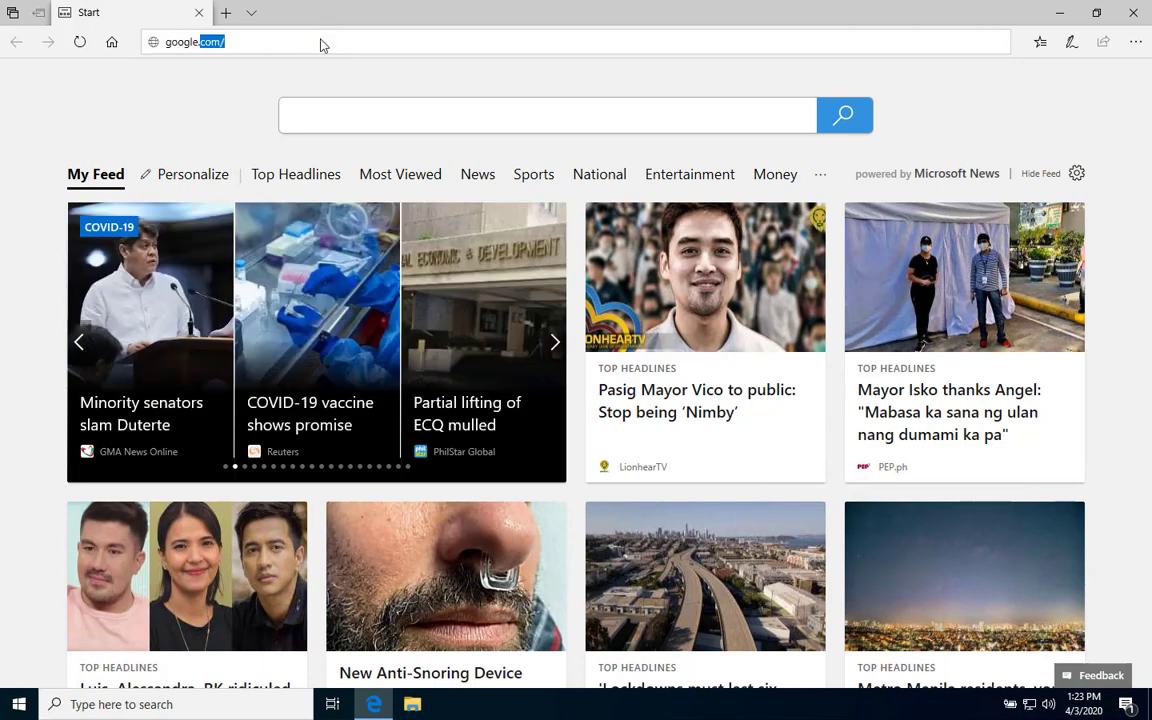
# Step: Search Google for 'eclipse' and bring up the results with the Eclipse Foundation site first
pyautogui.press('Return')
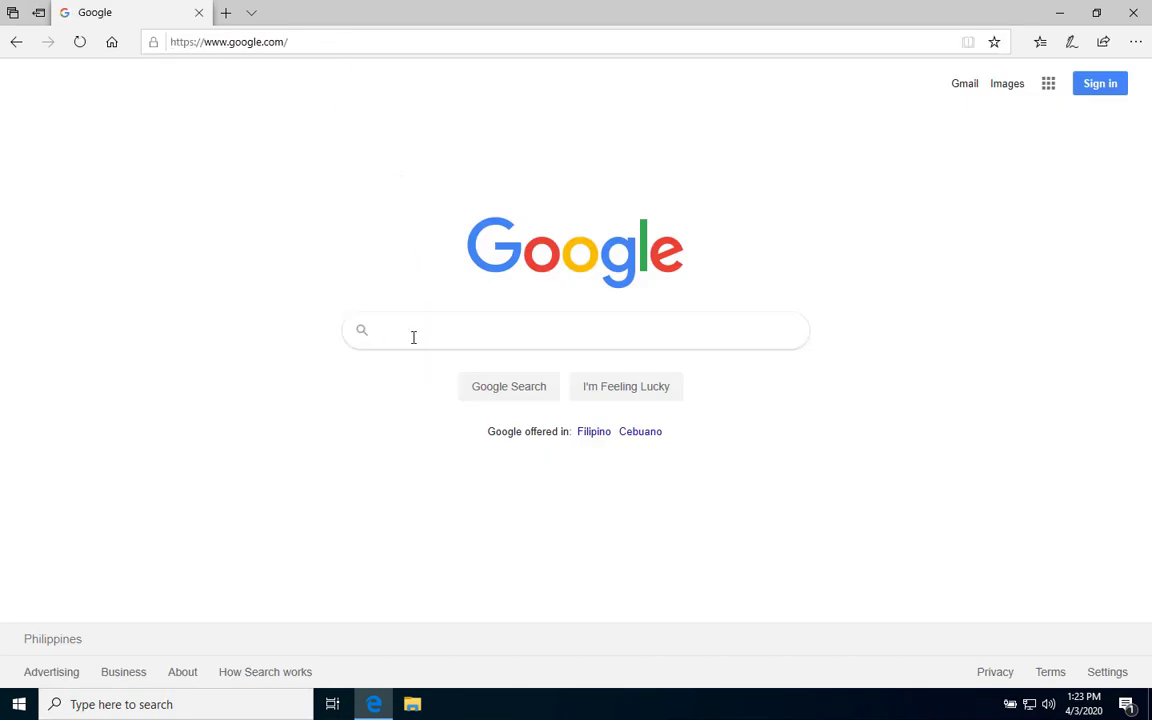
pyautogui.write('eclipse')
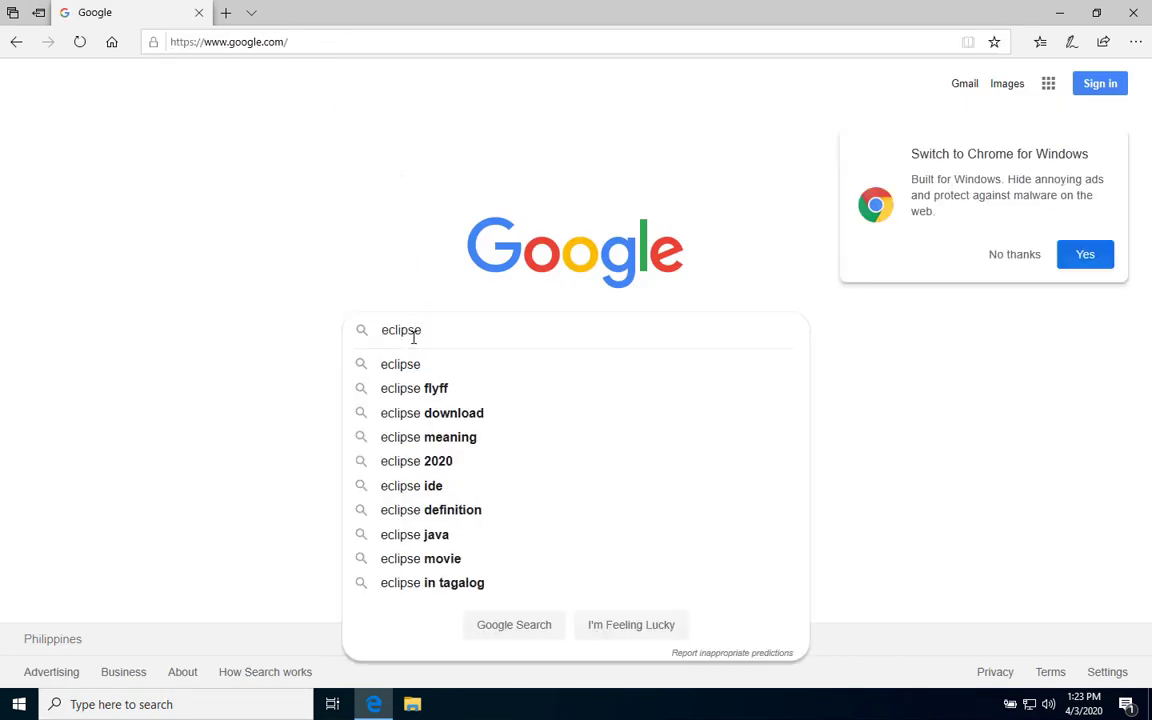
pyautogui.click(512, 624)
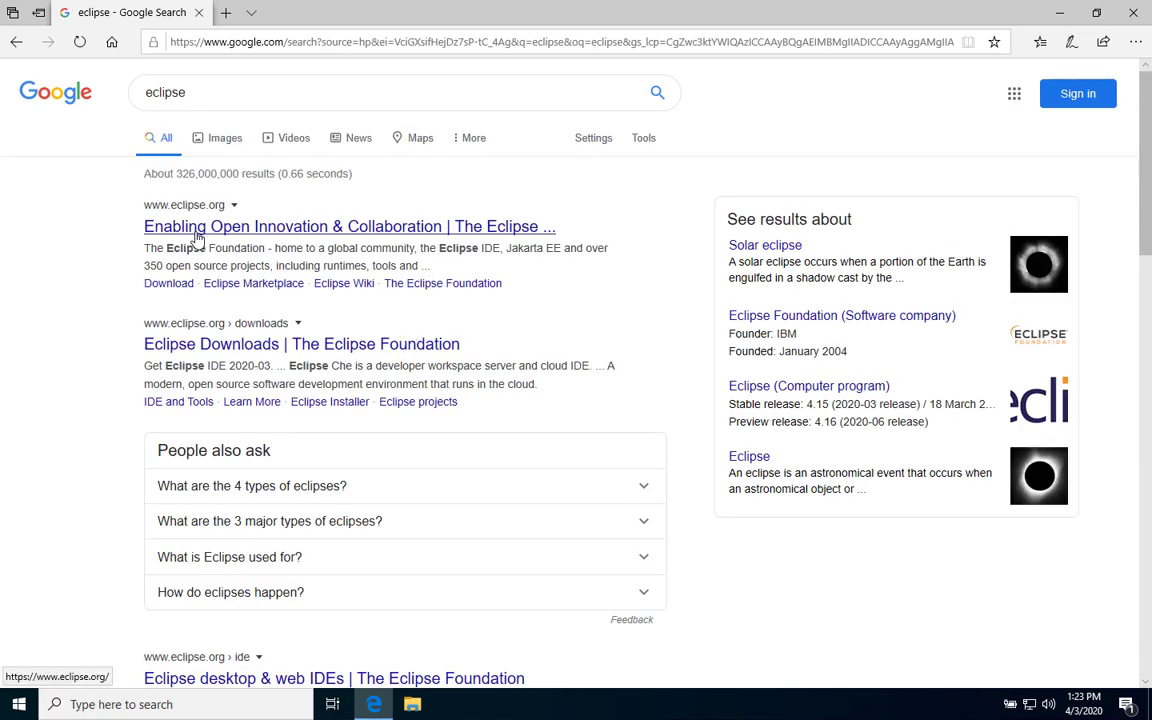
# Step: Reach the Eclipse IDE 2020-03 page from the eclipse.org result via Download now
pyautogui.click(348, 226)
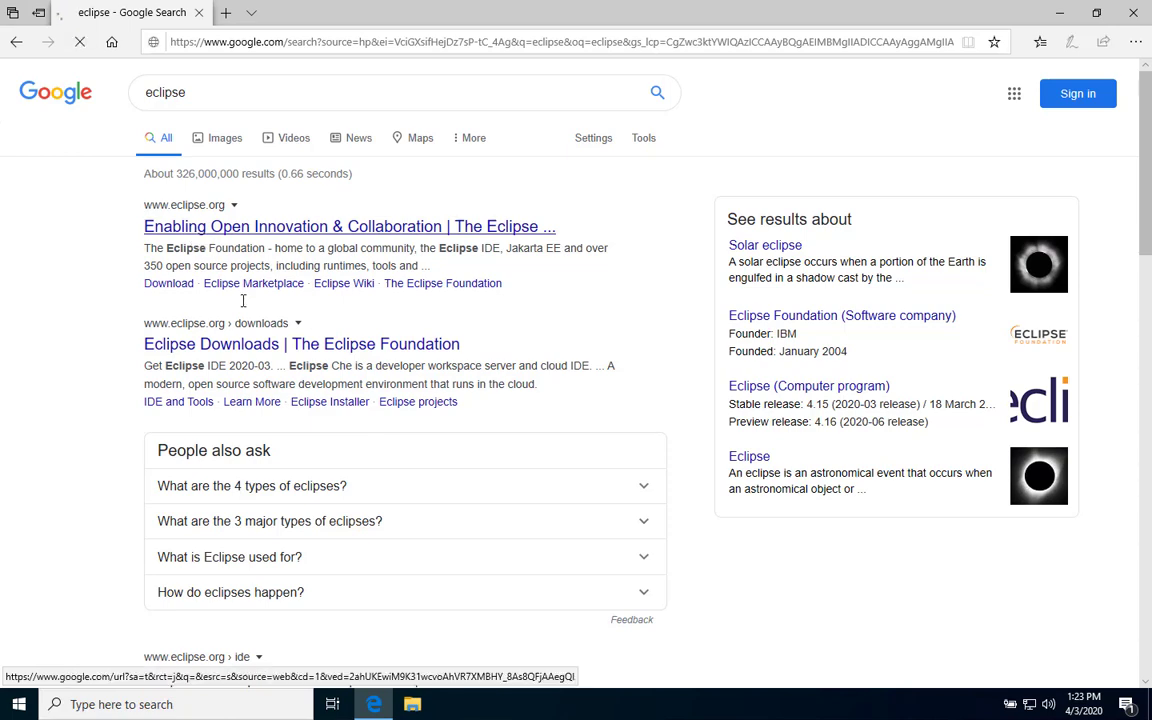
pyautogui.click(348, 226)
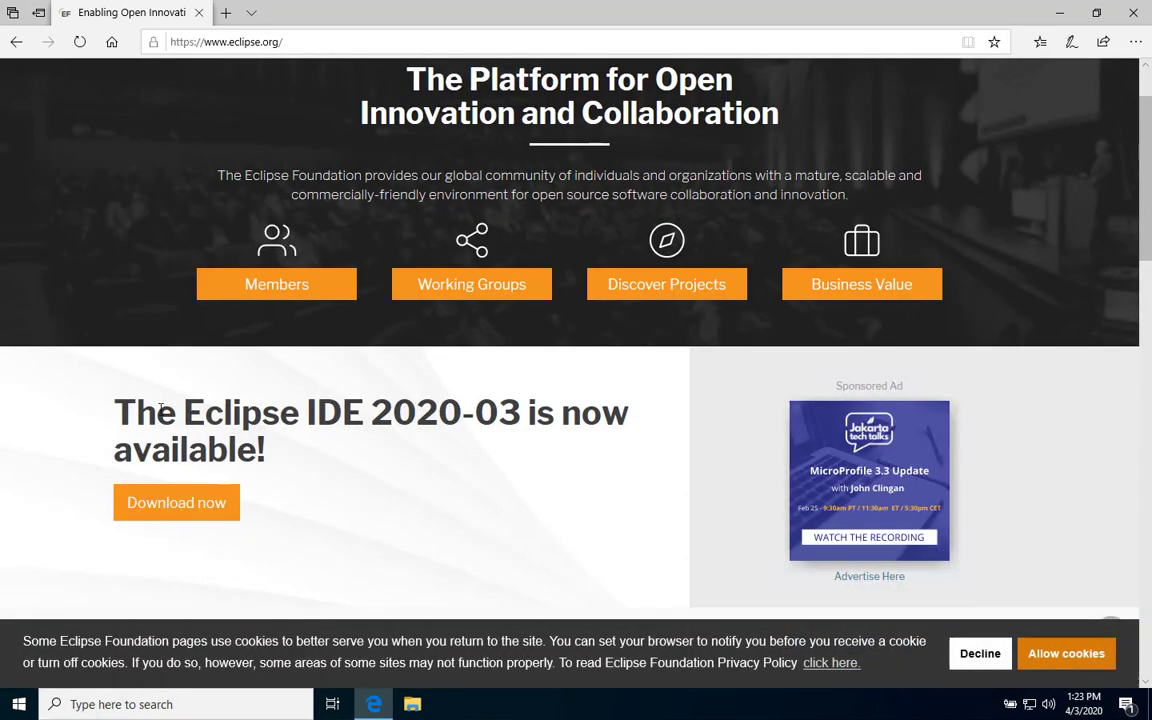
pyautogui.moveTo(188, 520)
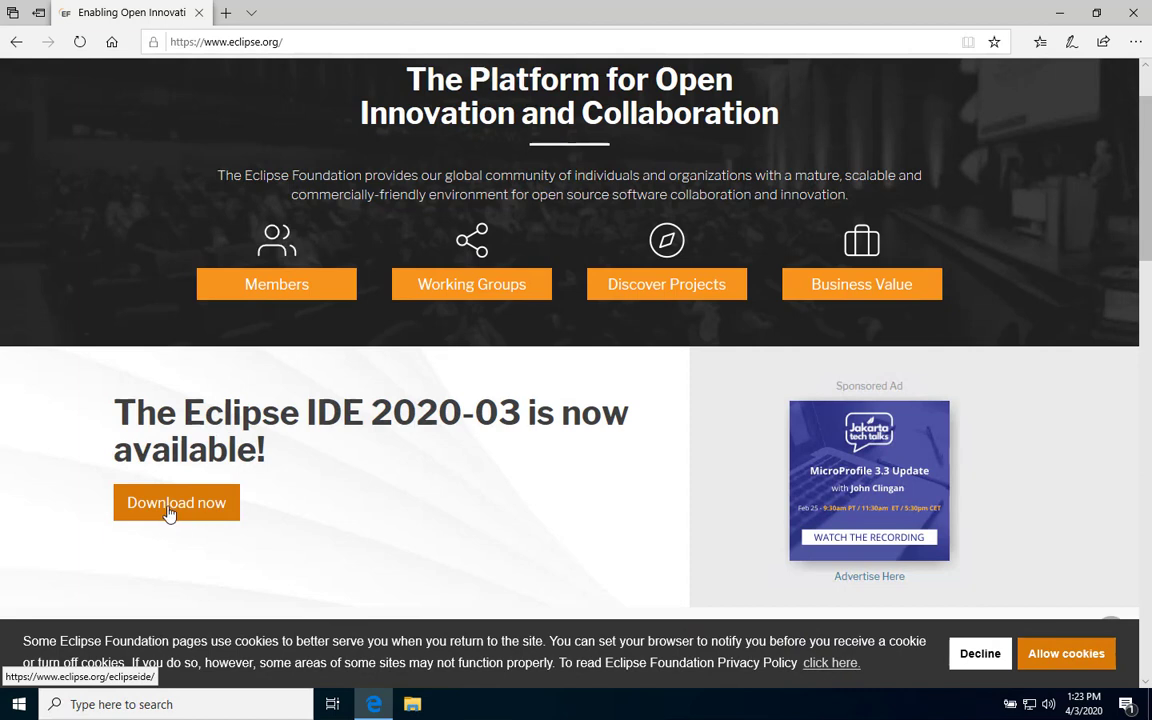
pyautogui.click(176, 502)
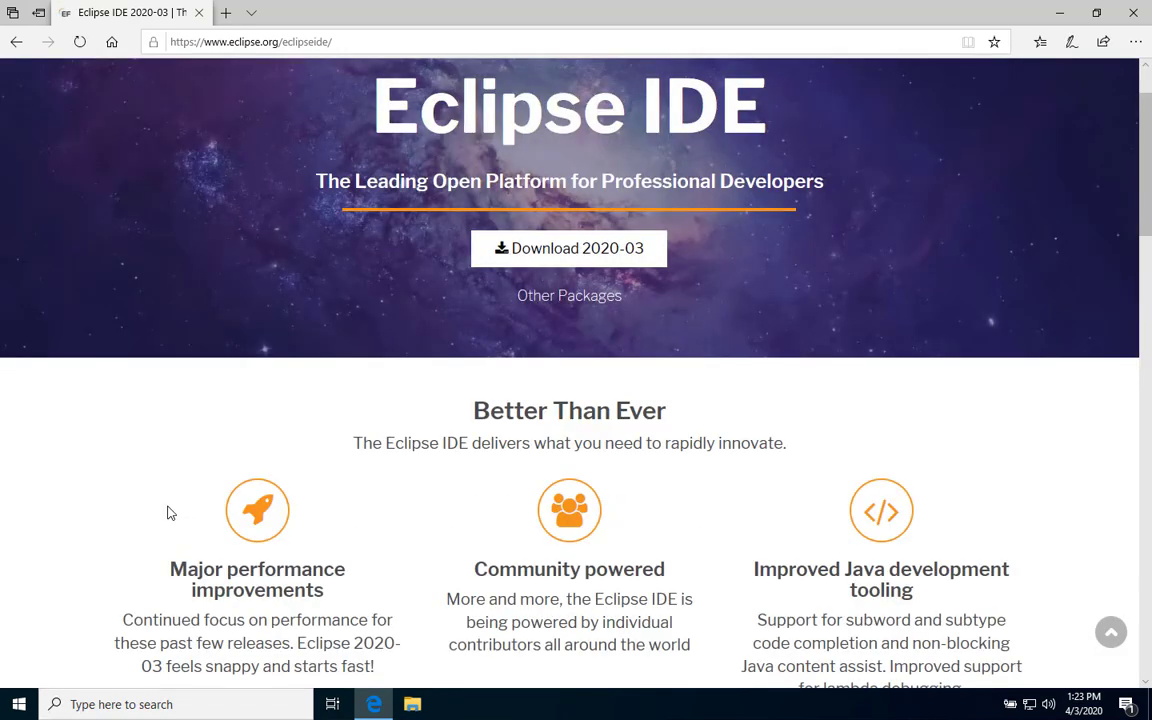
# Step: Request the Download 2020-03 link to reach the Eclipse Installer 2020-03 R page
pyautogui.scroll(-3)
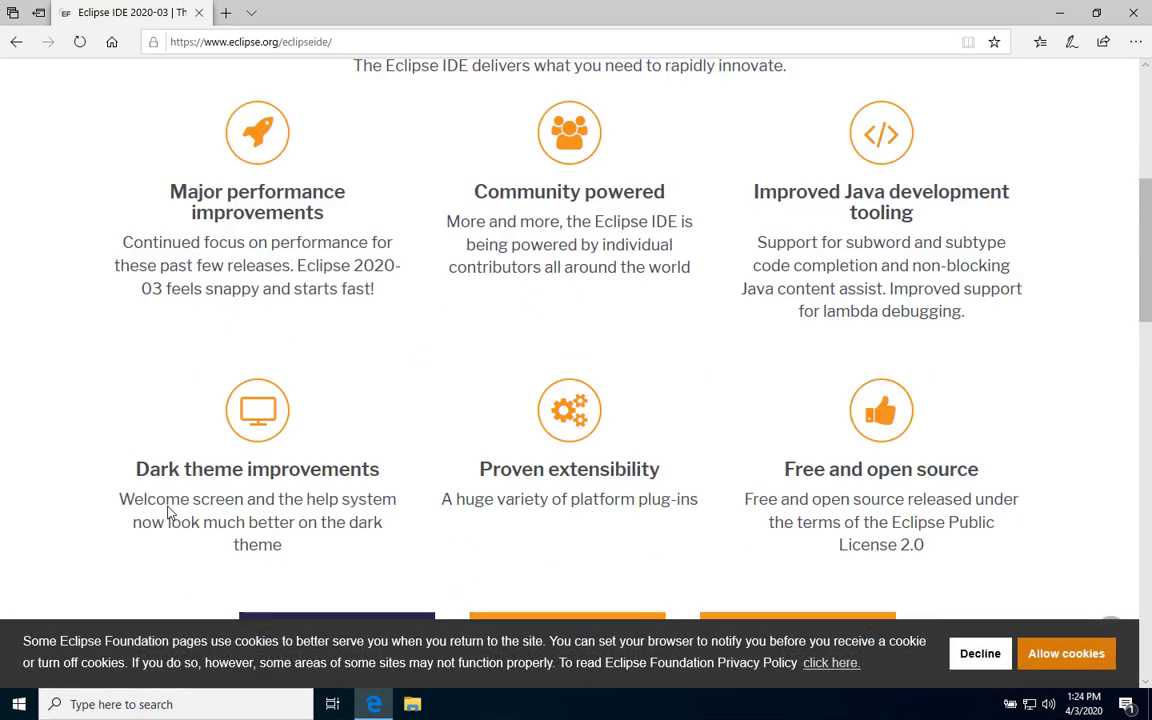
pyautogui.scroll(3)
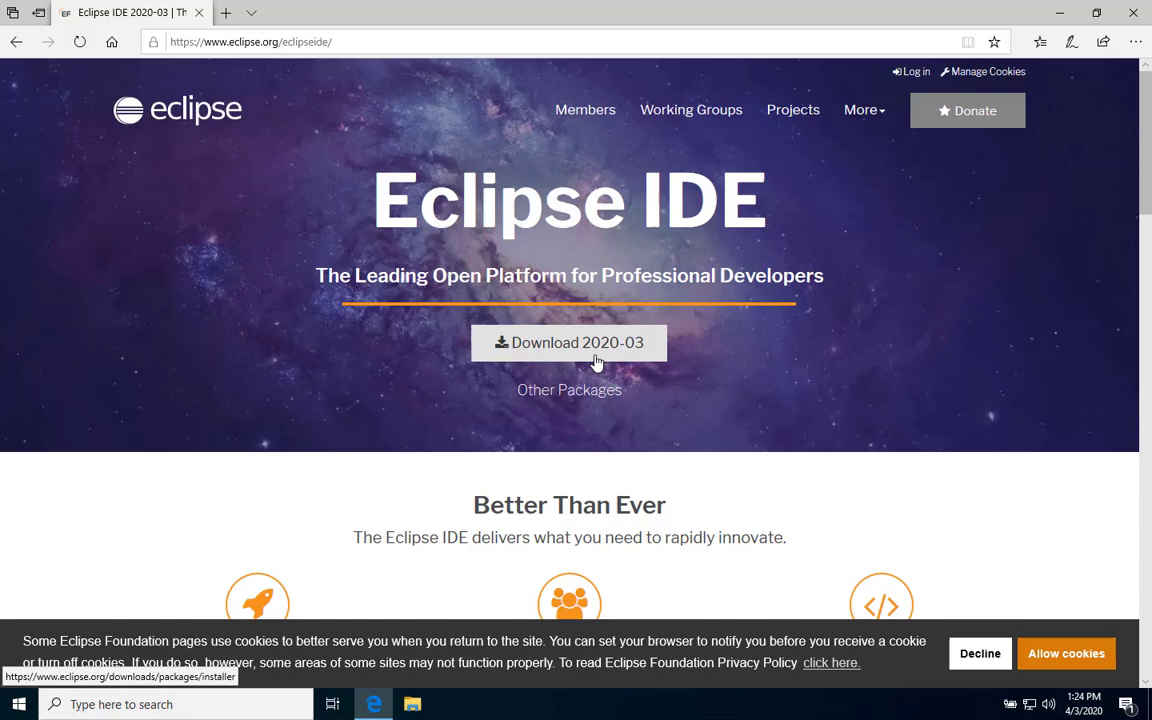
pyautogui.click(568, 342)
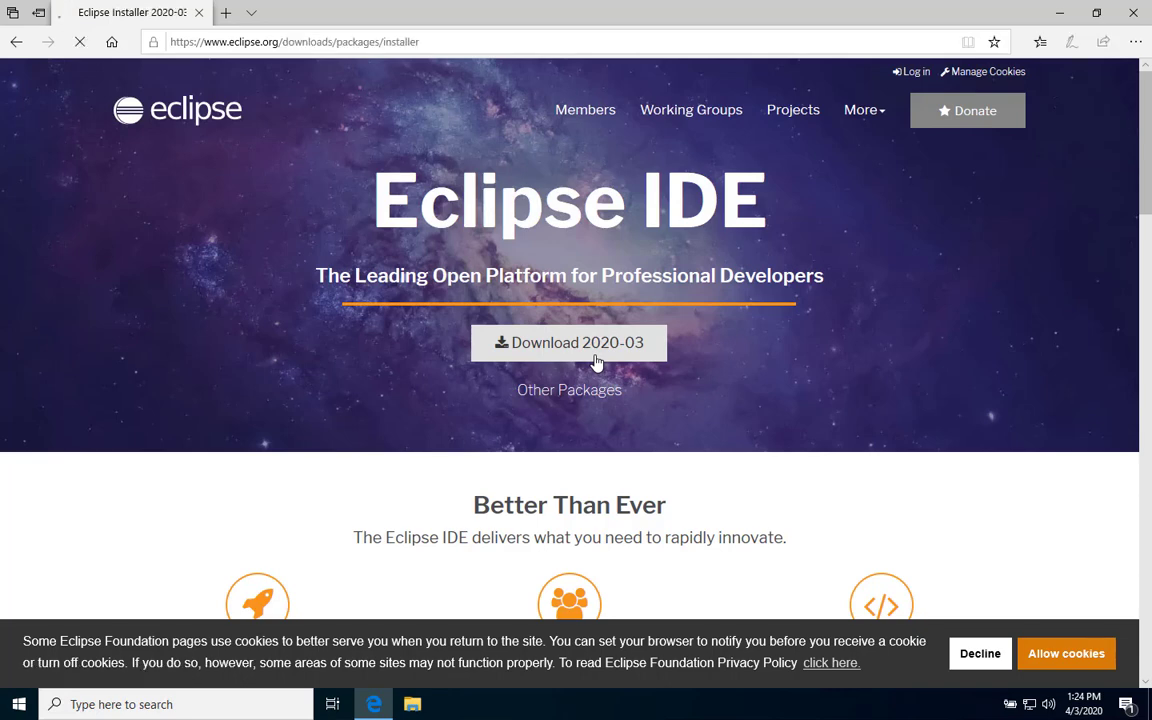
pyautogui.click(568, 342)
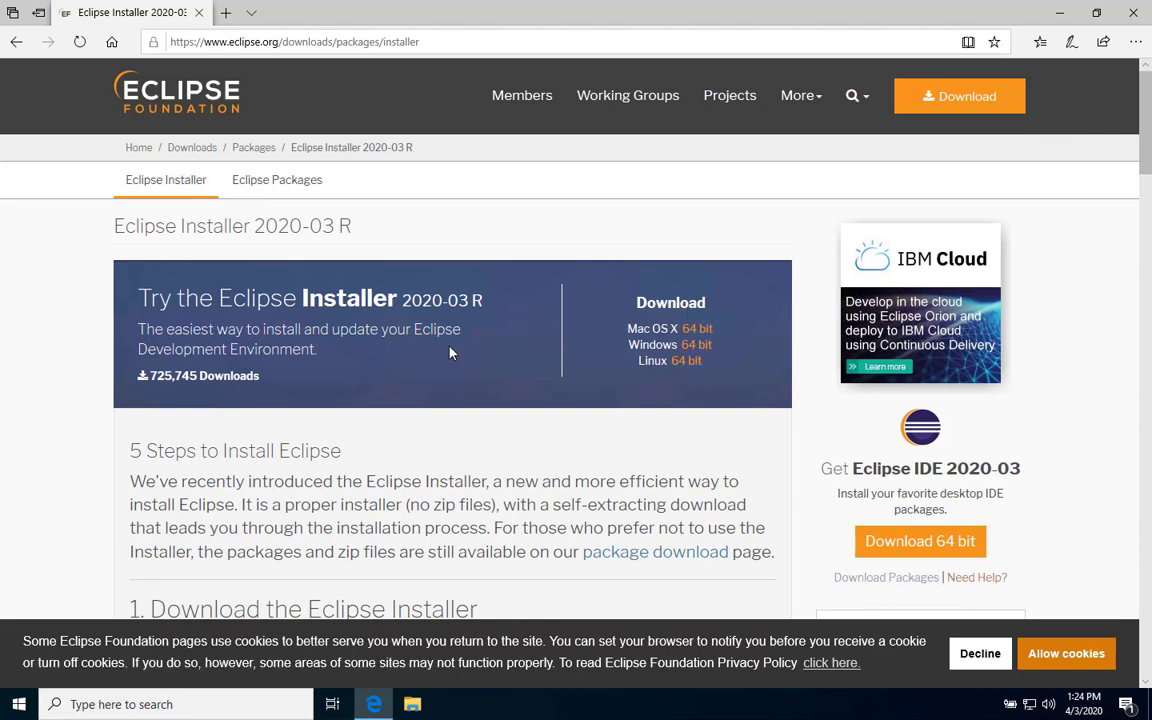
pyautogui.moveTo(652, 344)
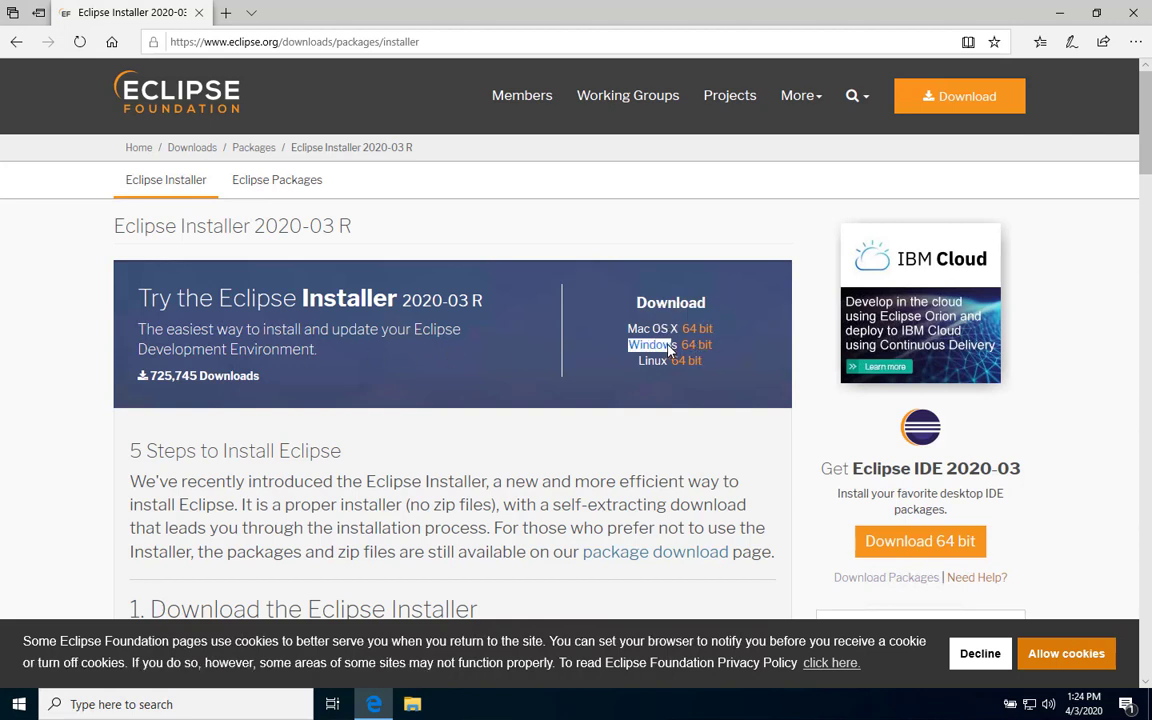
pyautogui.moveTo(696, 344)
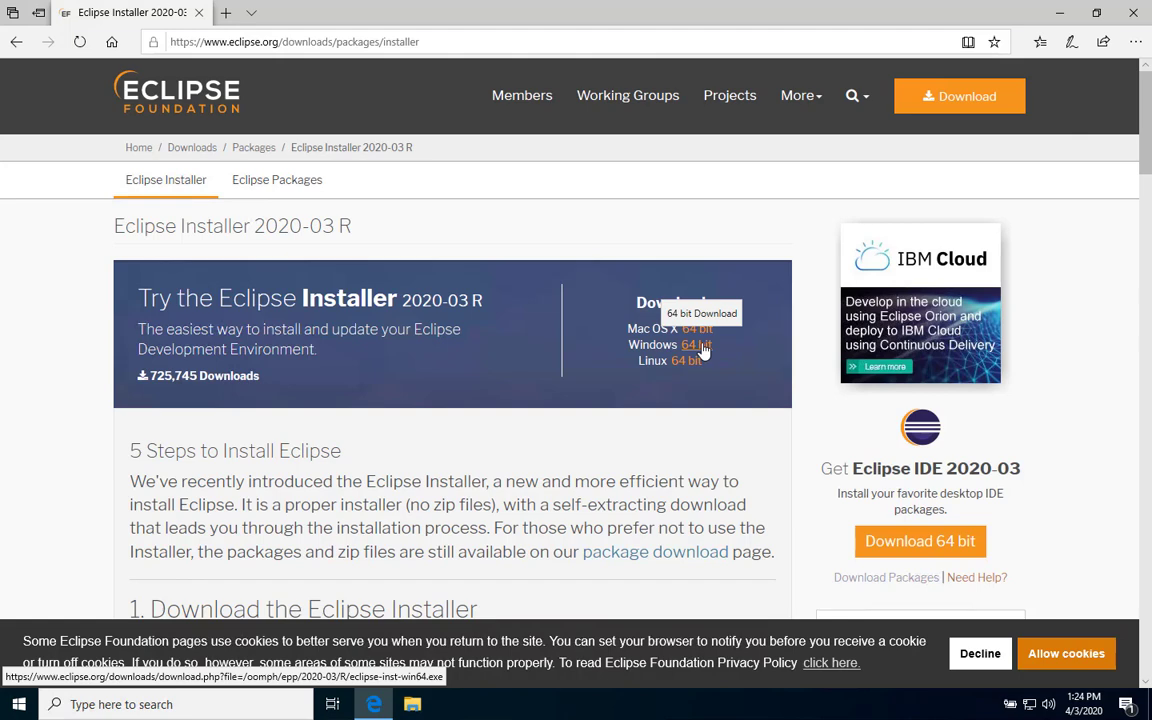
# Step: Start downloading the Windows 64-bit installer eclipse-inst-win64.exe from the mirror page
pyautogui.click(696, 344)
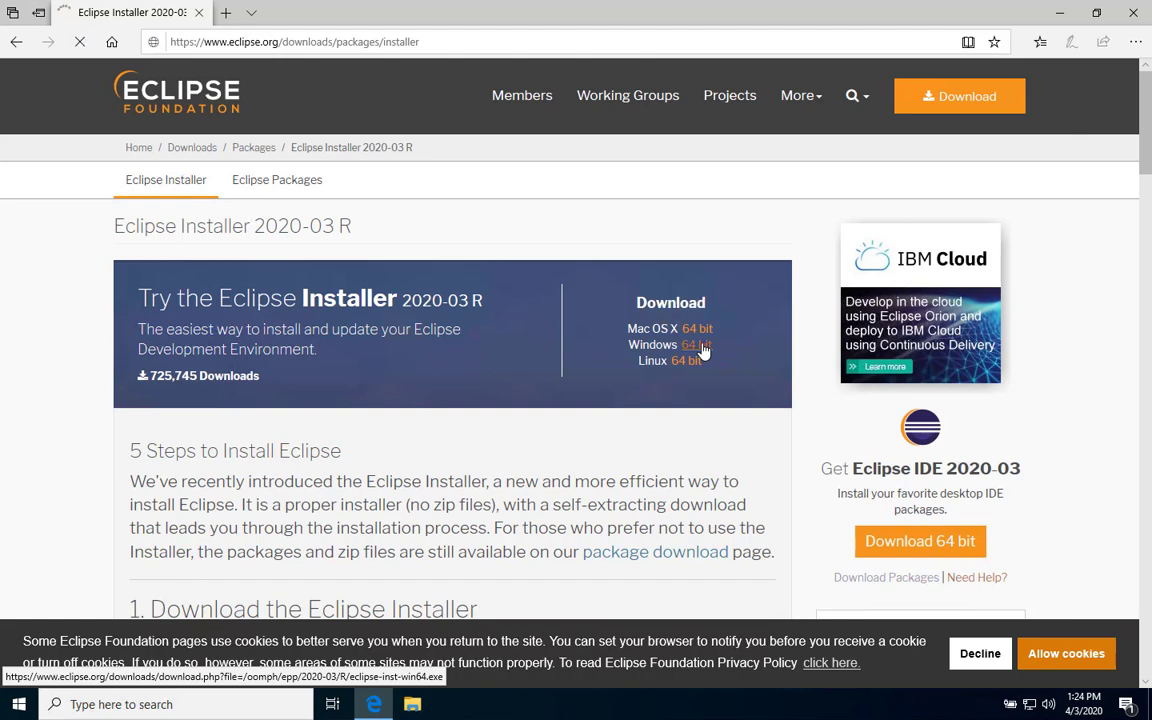
pyautogui.click(696, 344)
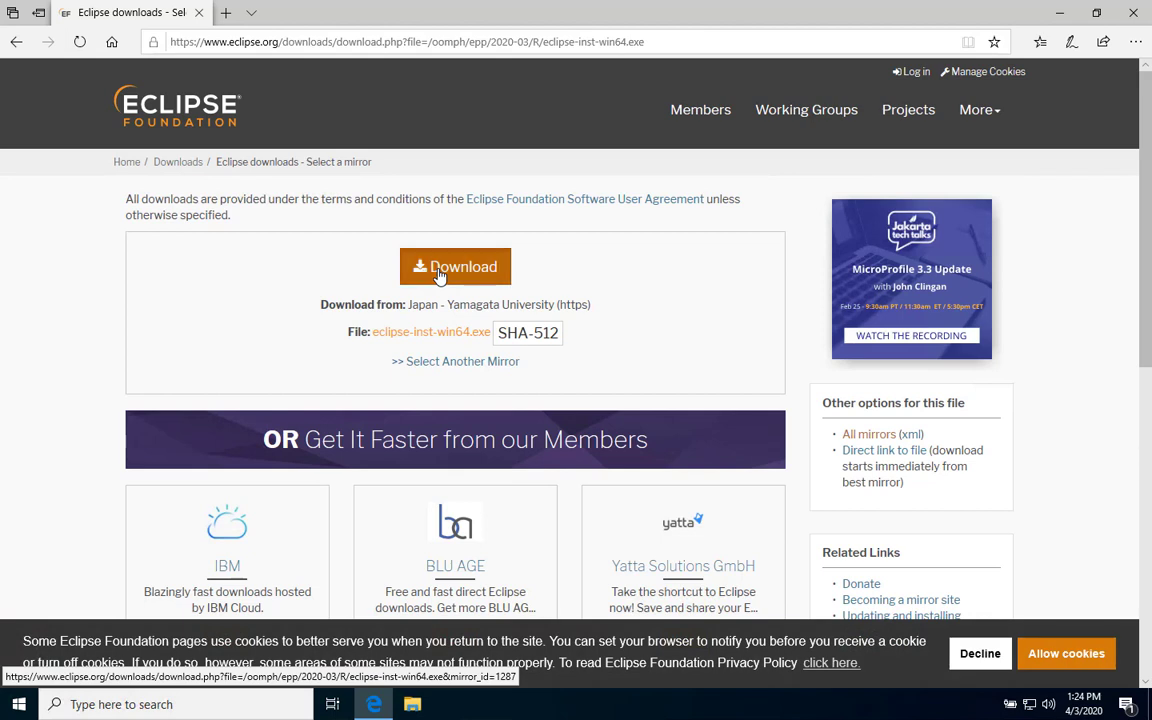
pyautogui.click(456, 266)
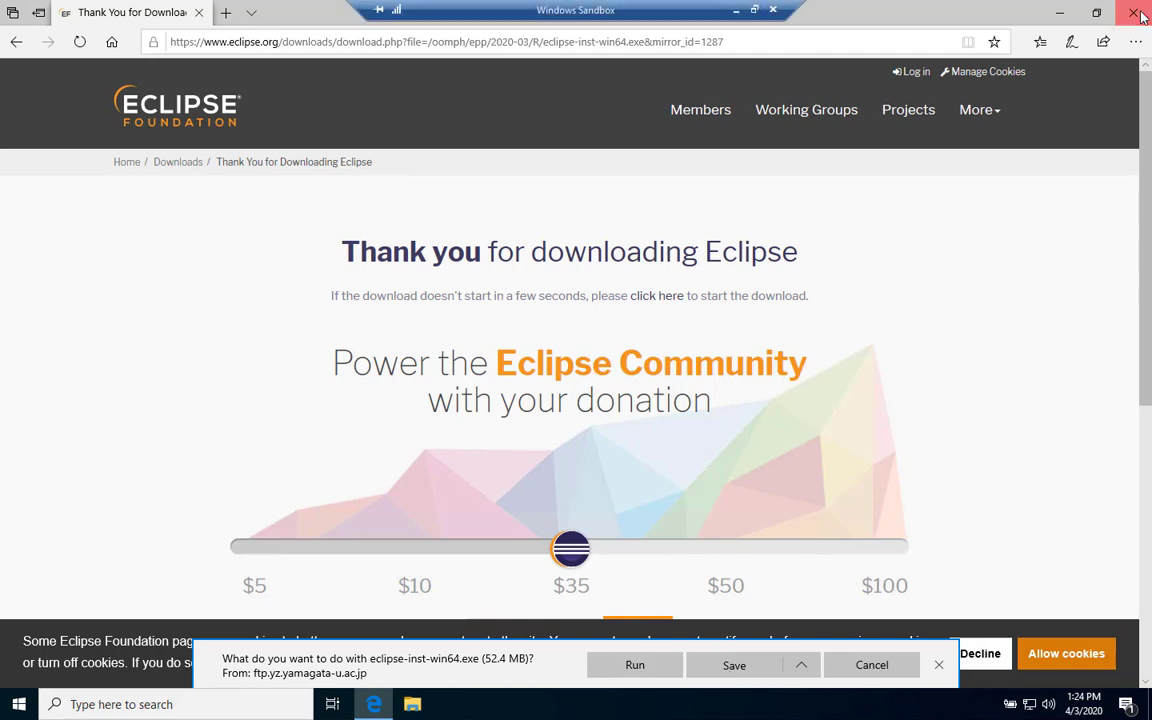
# Step: Close the Edge browser, choosing Close anyway so the download continues
pyautogui.click(1140, 12)
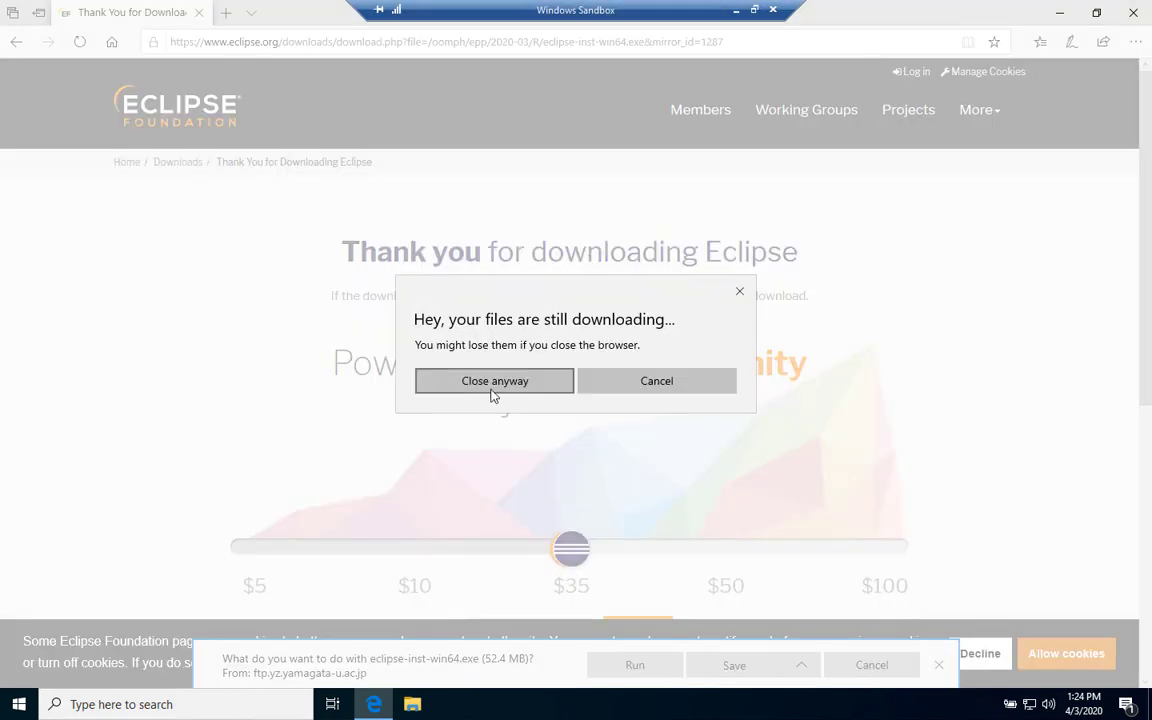
pyautogui.click(494, 380)
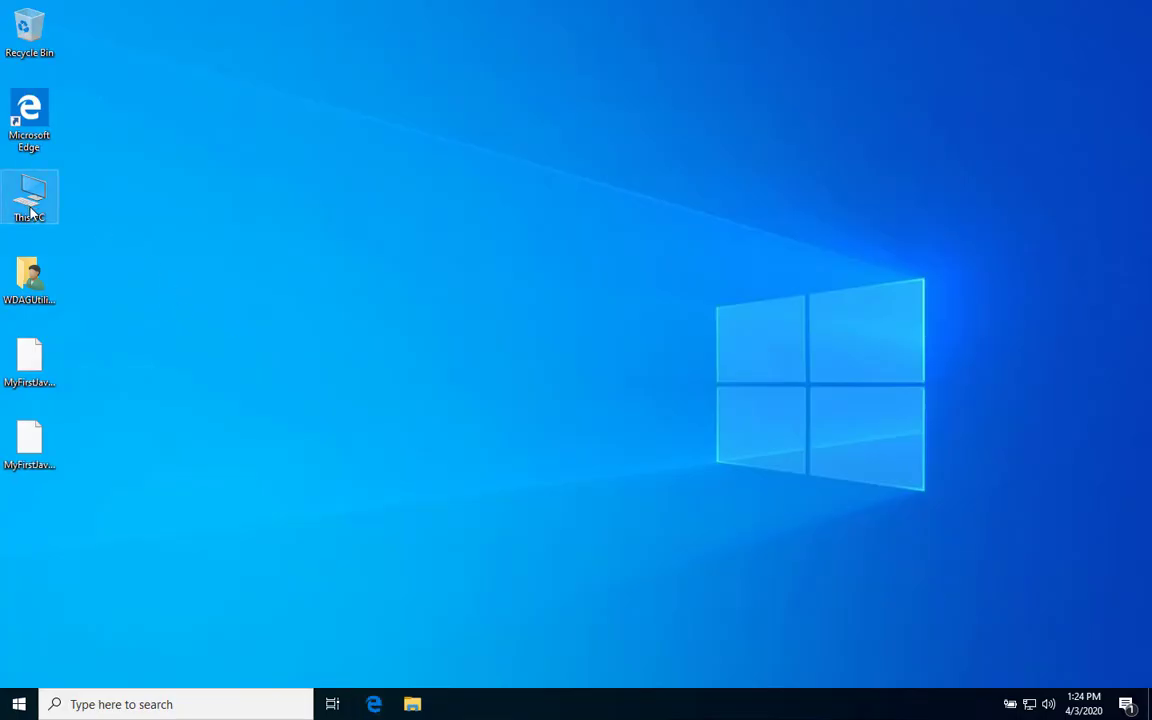
pyautogui.moveTo(128, 252)
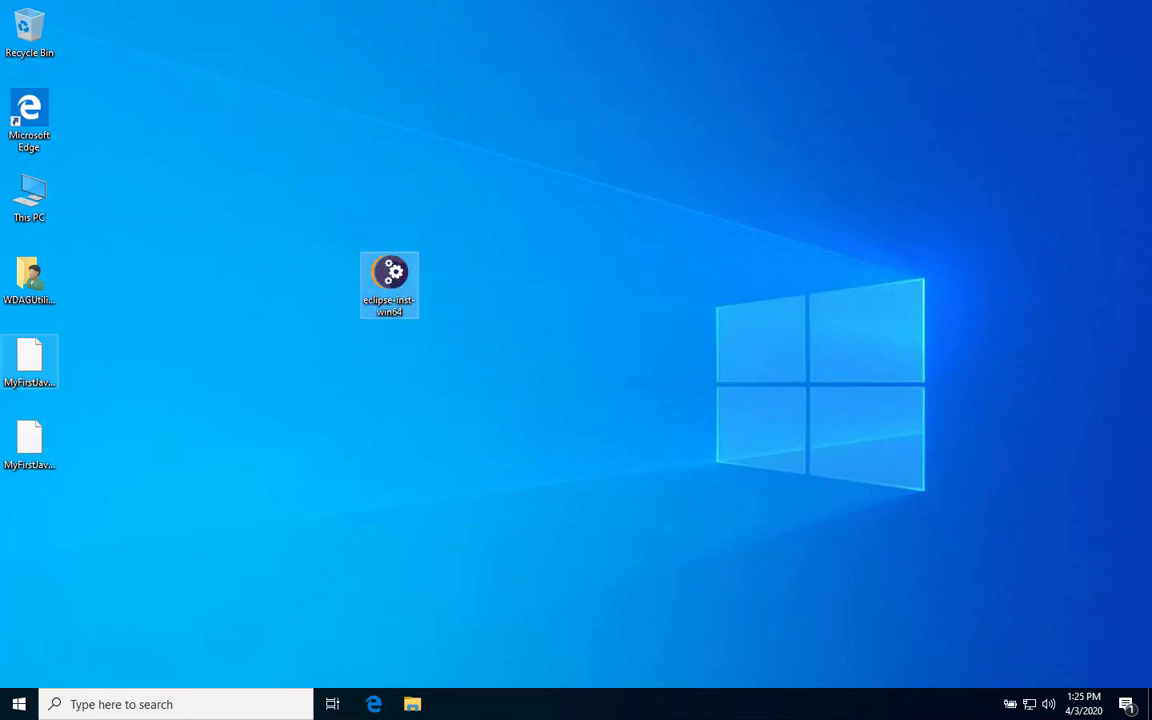
pyautogui.moveTo(390, 276)
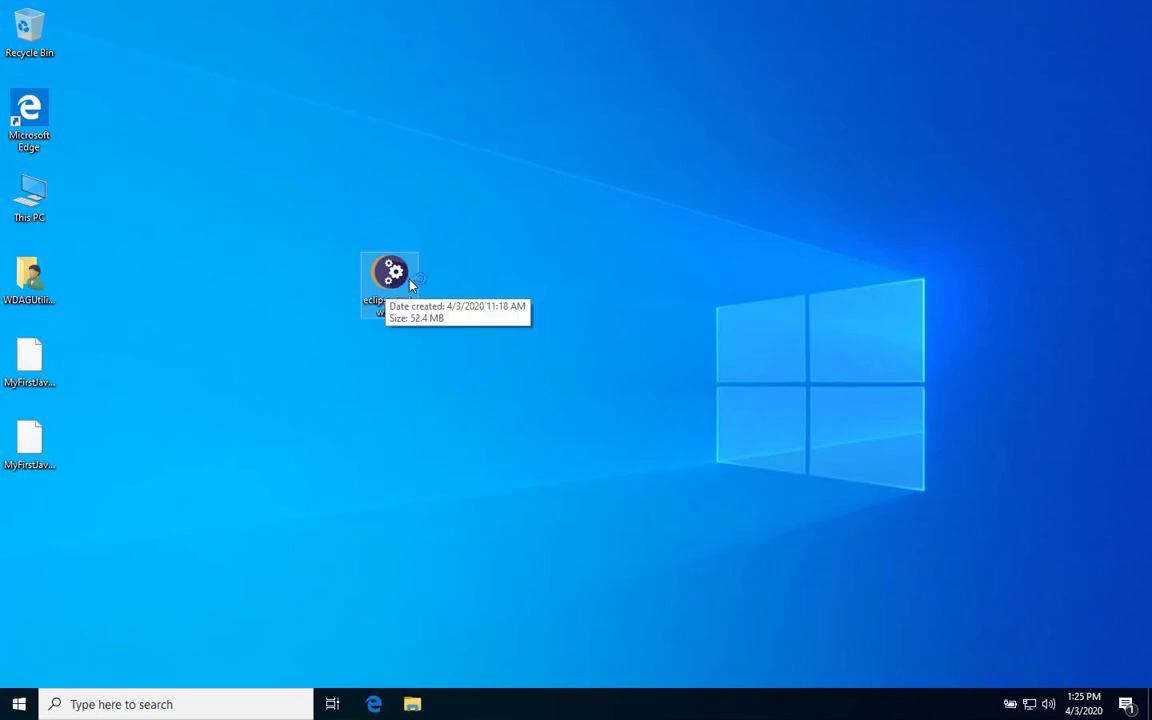
# Step: Launch the Eclipse Installer and choose Eclipse IDE for Java Developers with JDK 14 and both shortcuts
pyautogui.doubleClick(390, 272)
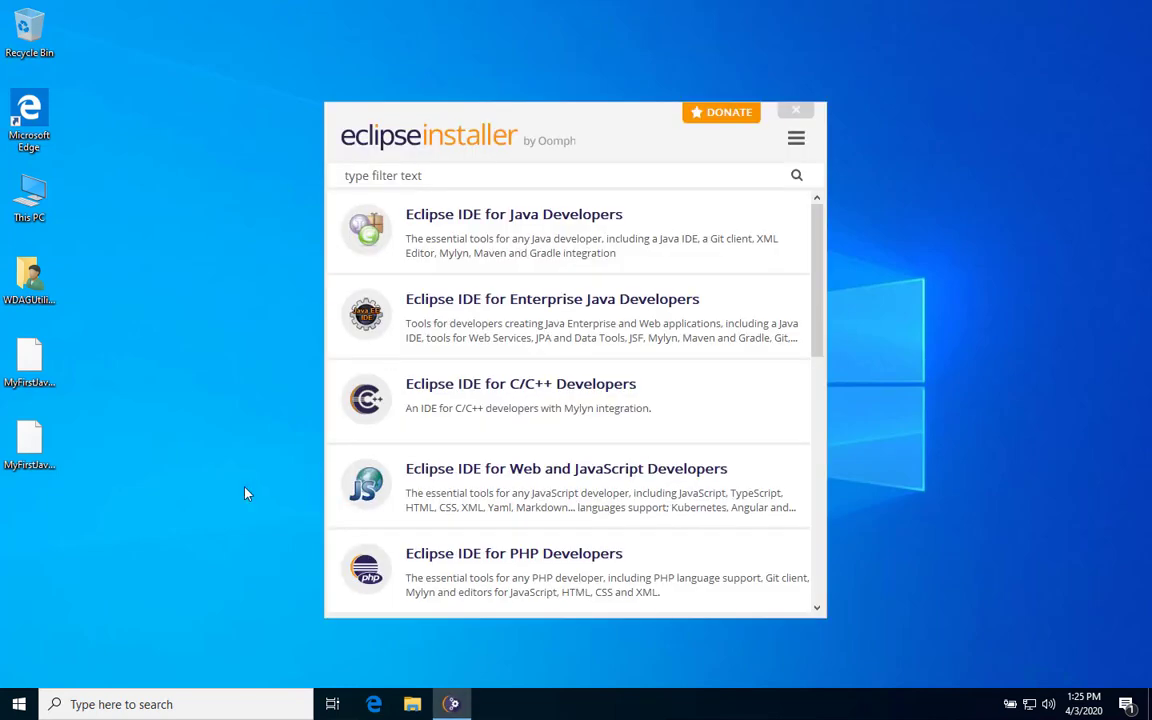
pyautogui.moveTo(388, 420)
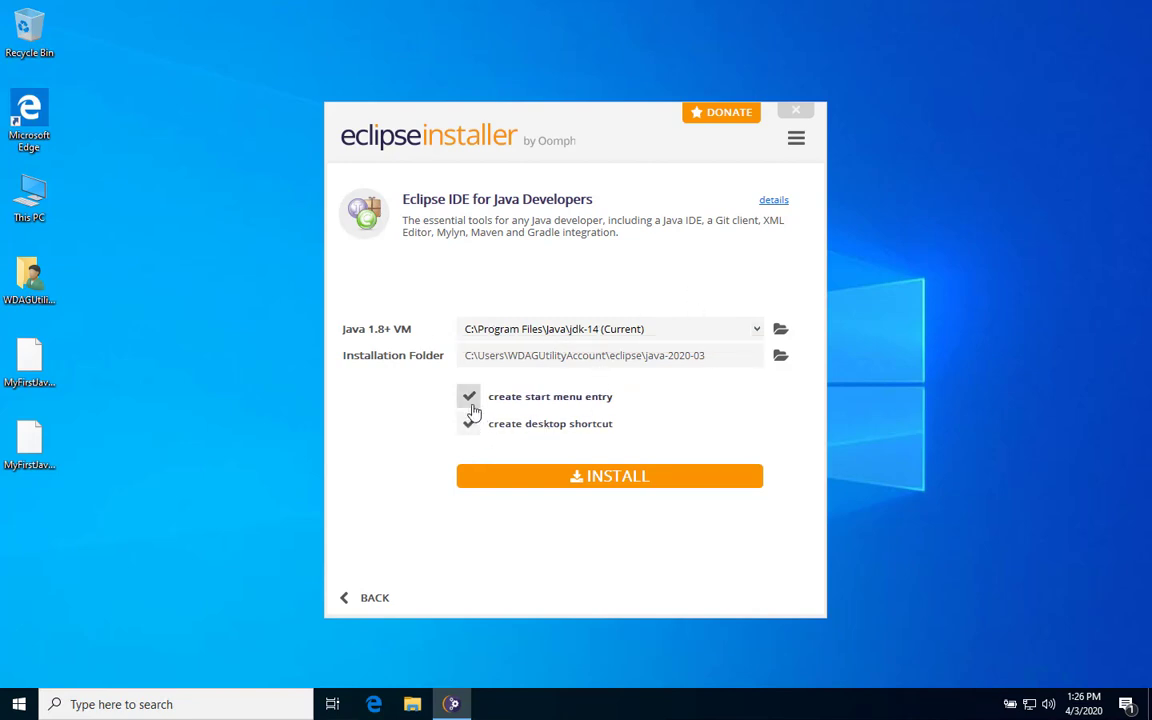
pyautogui.click(468, 424)
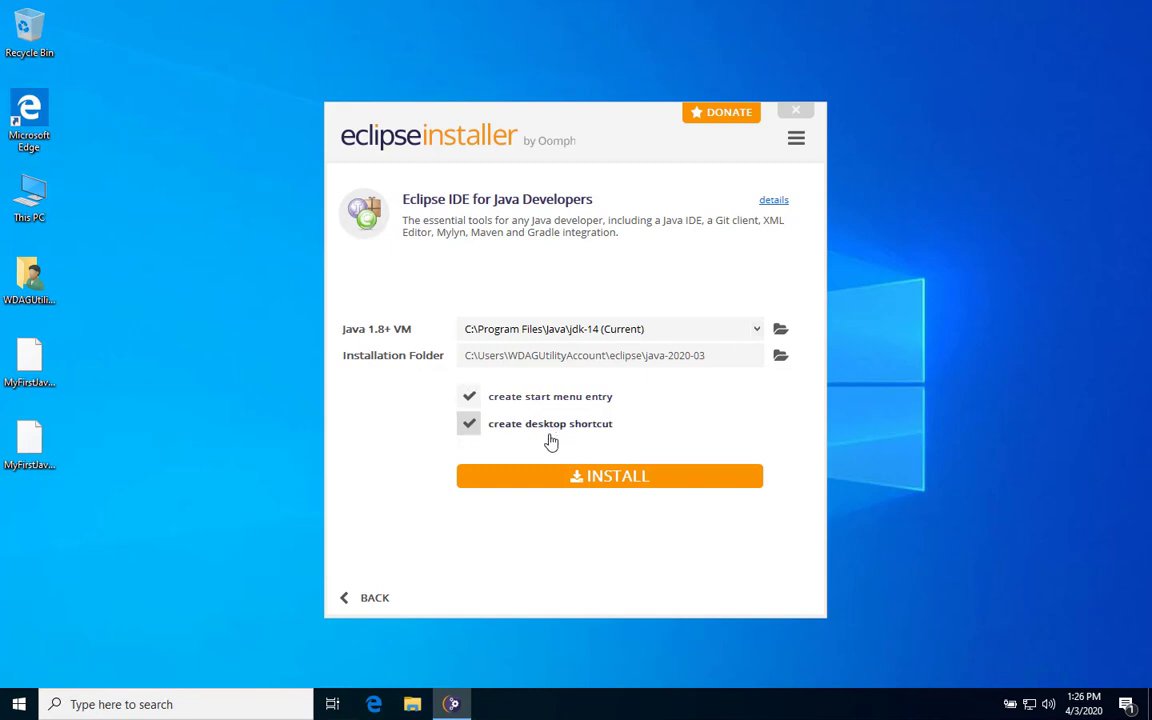
pyautogui.moveTo(576, 490)
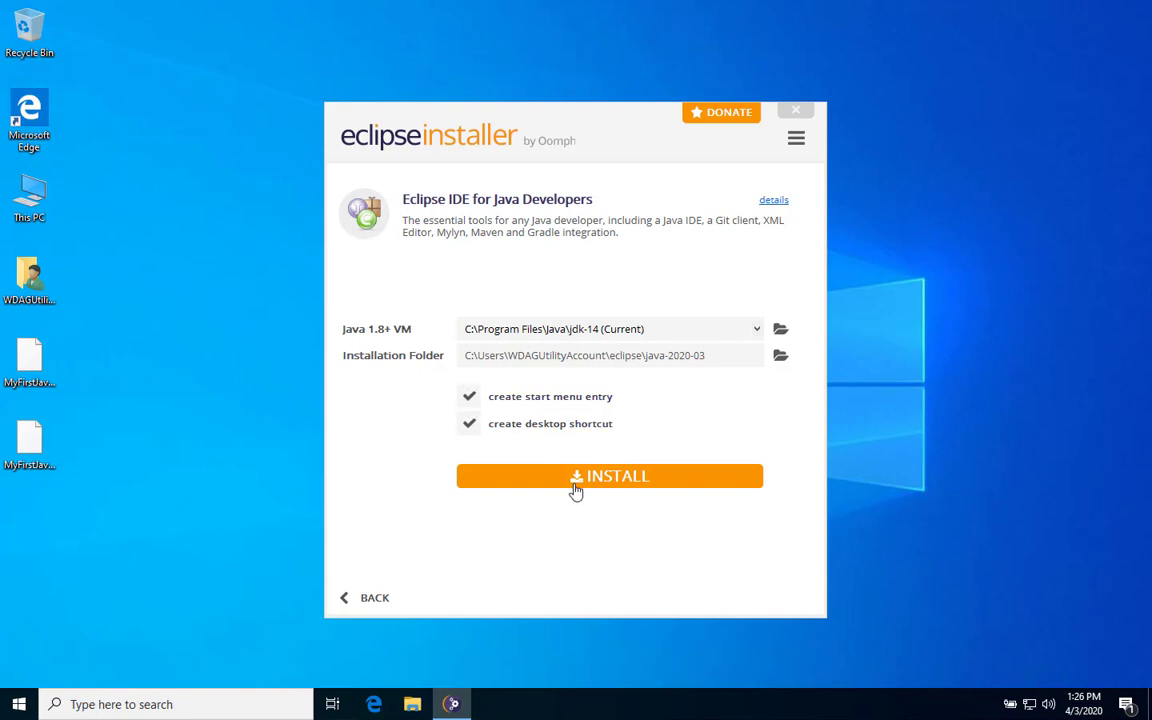
pyautogui.moveTo(536, 310)
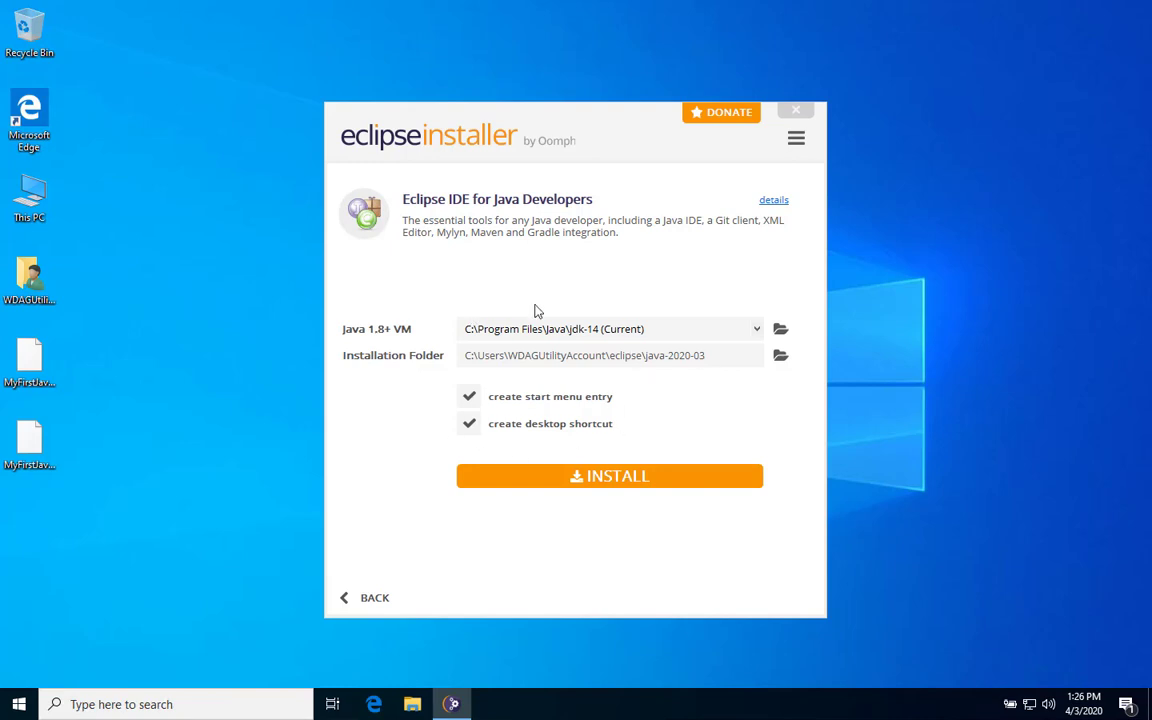
pyautogui.moveTo(556, 480)
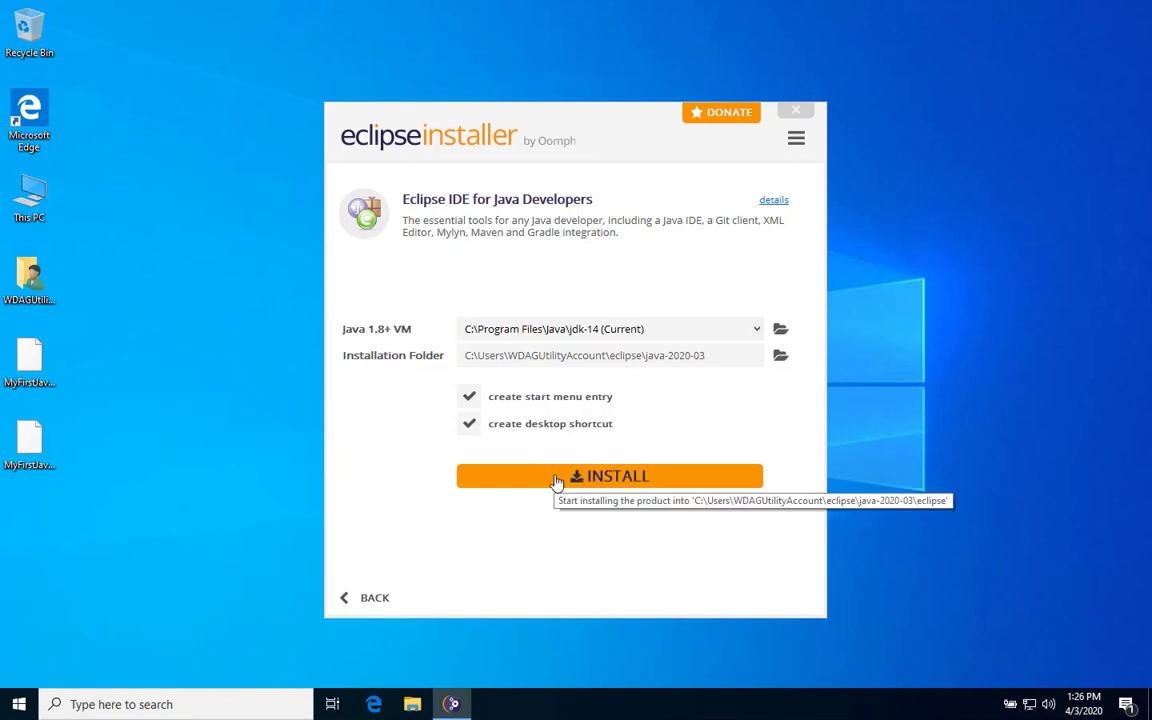
# Step: Start the Java Developers IDE install and accept the Eclipse Foundation Software User Agreement
pyautogui.click(608, 476)
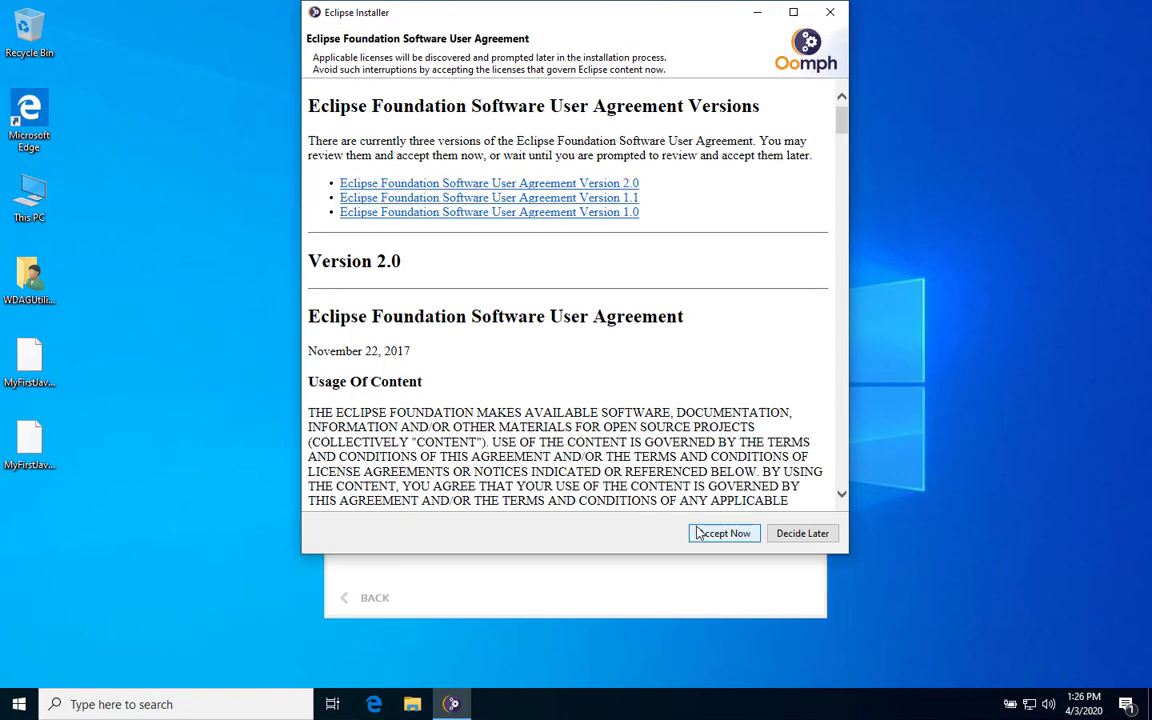
pyautogui.click(724, 532)
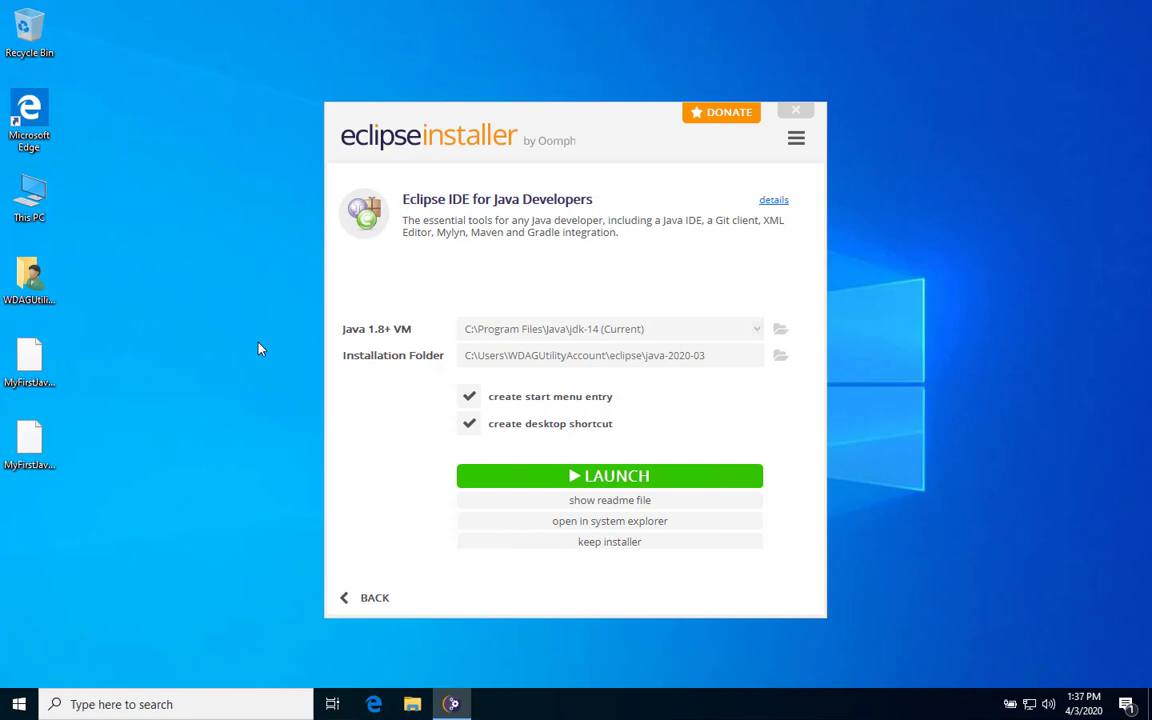
pyautogui.moveTo(516, 404)
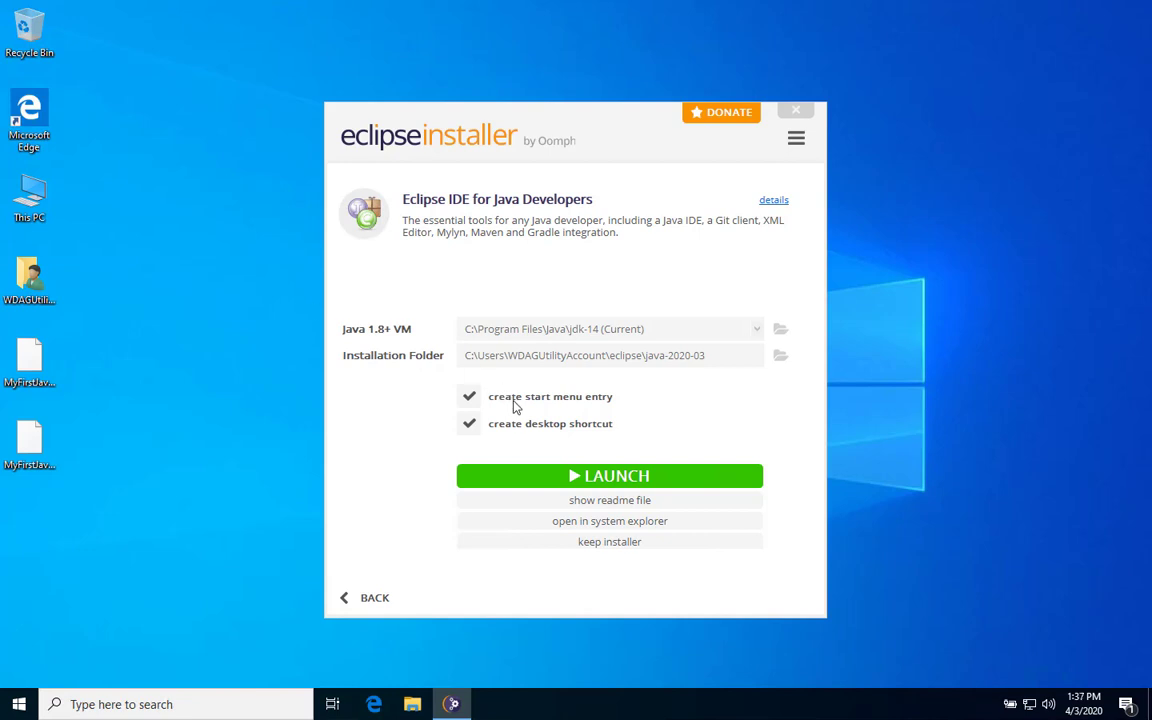
pyautogui.moveTo(568, 482)
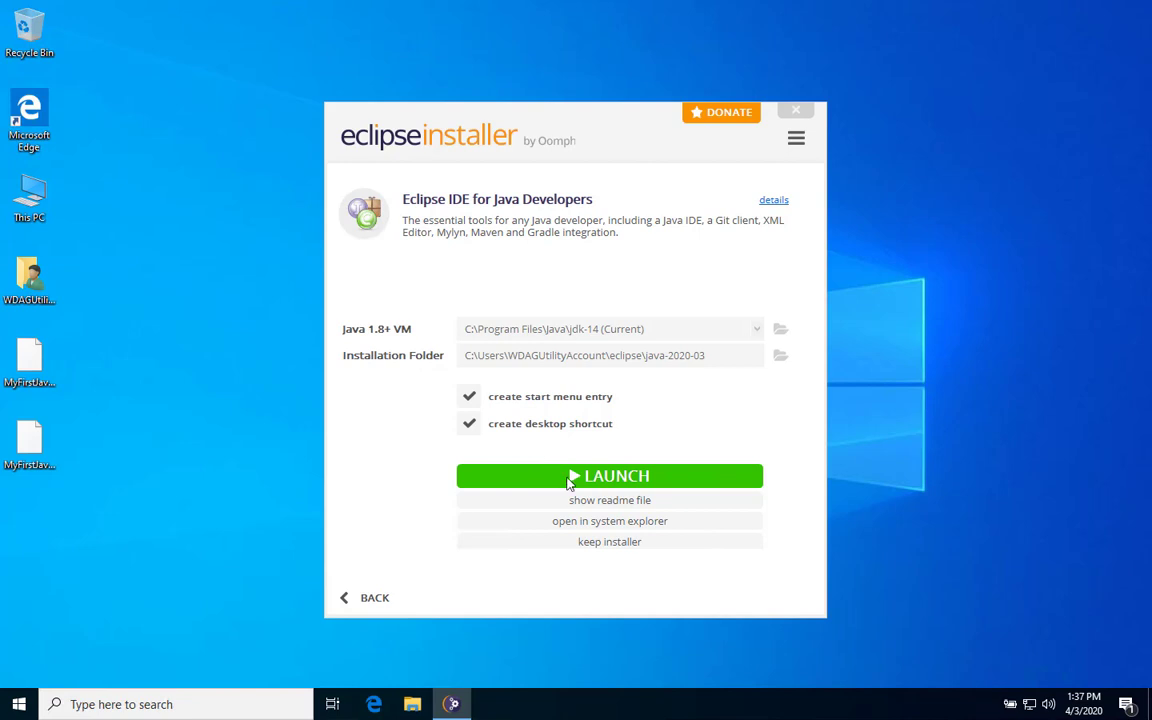
# Step: Launch the newly installed Eclipse IDE from the installer's green LAUNCH button
pyautogui.click(608, 476)
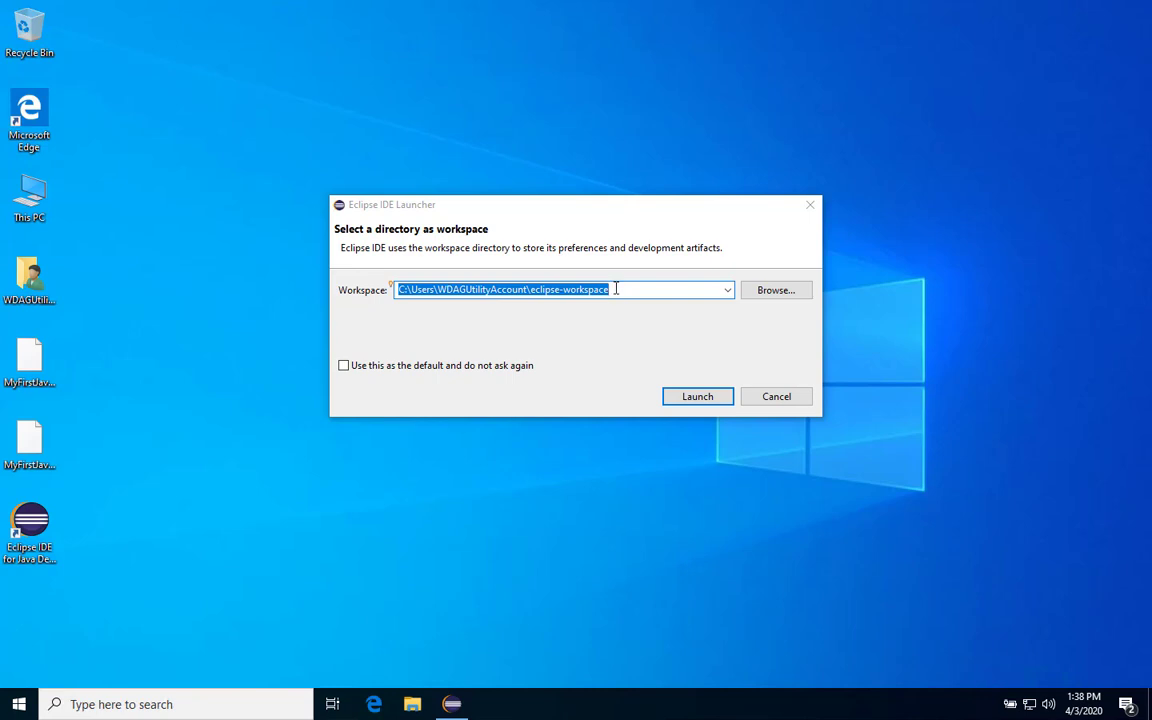
# Step: Check the default eclipse-workspace path, cancel the Browse folder picker, keeping the default workspace
pyautogui.click(610, 288)
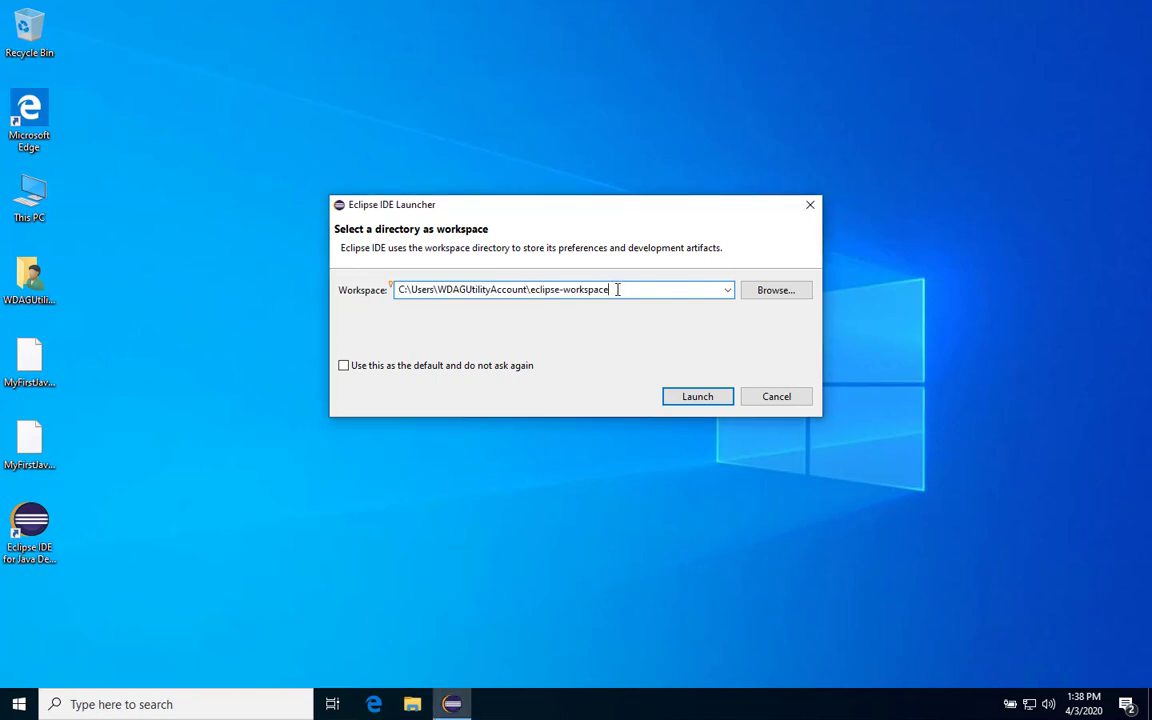
pyautogui.moveTo(520, 214)
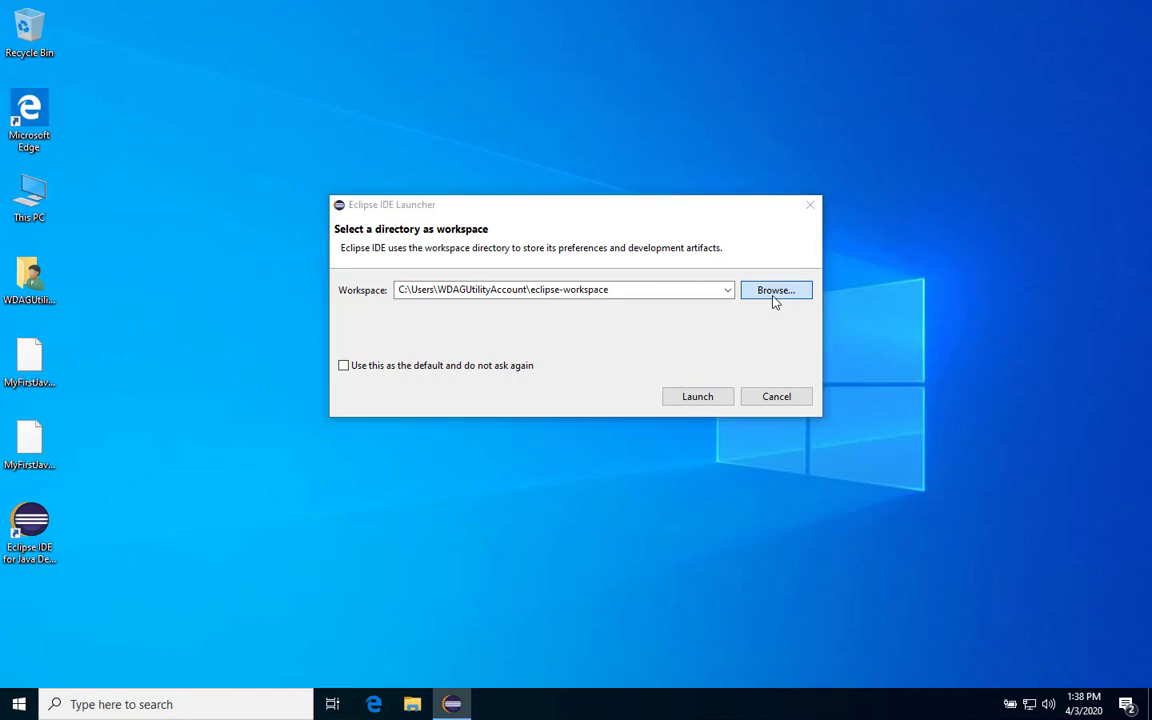
pyautogui.click(776, 290)
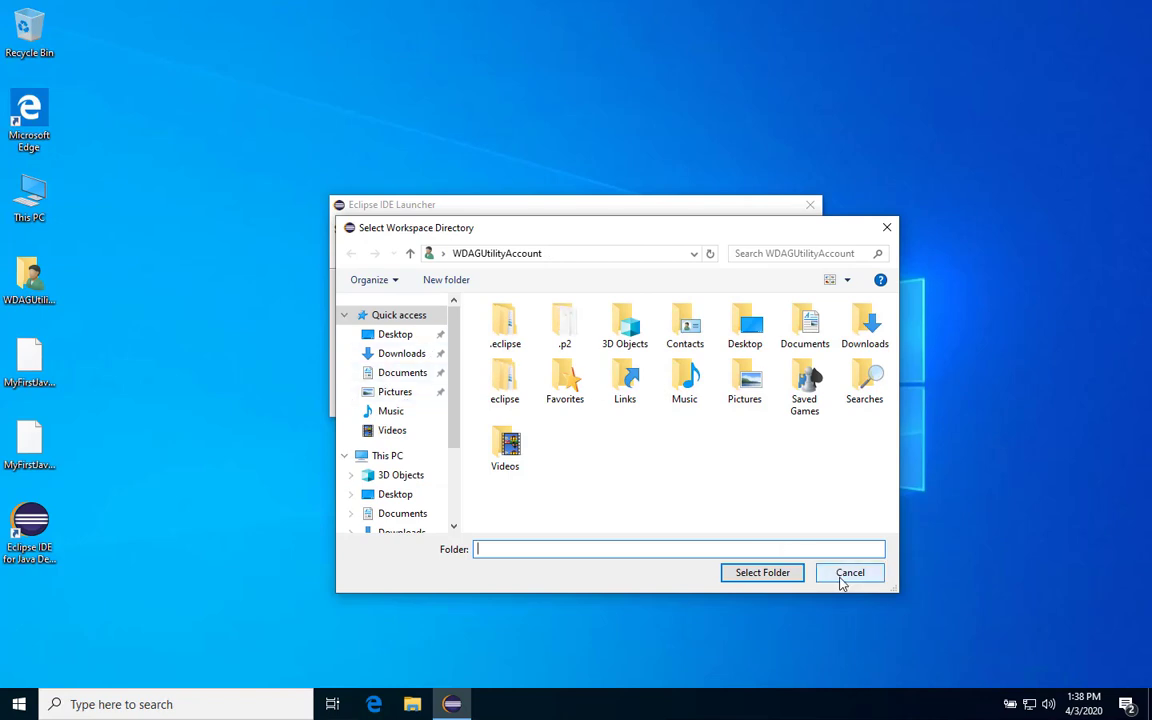
pyautogui.click(848, 572)
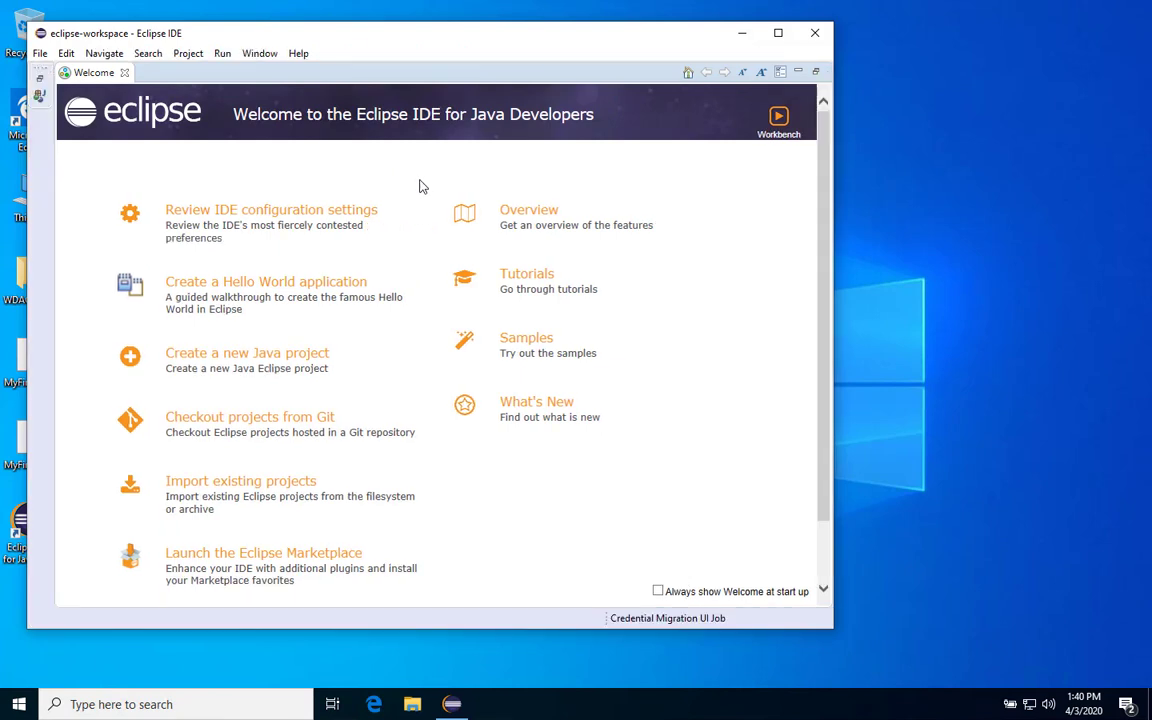
pyautogui.moveTo(444, 176)
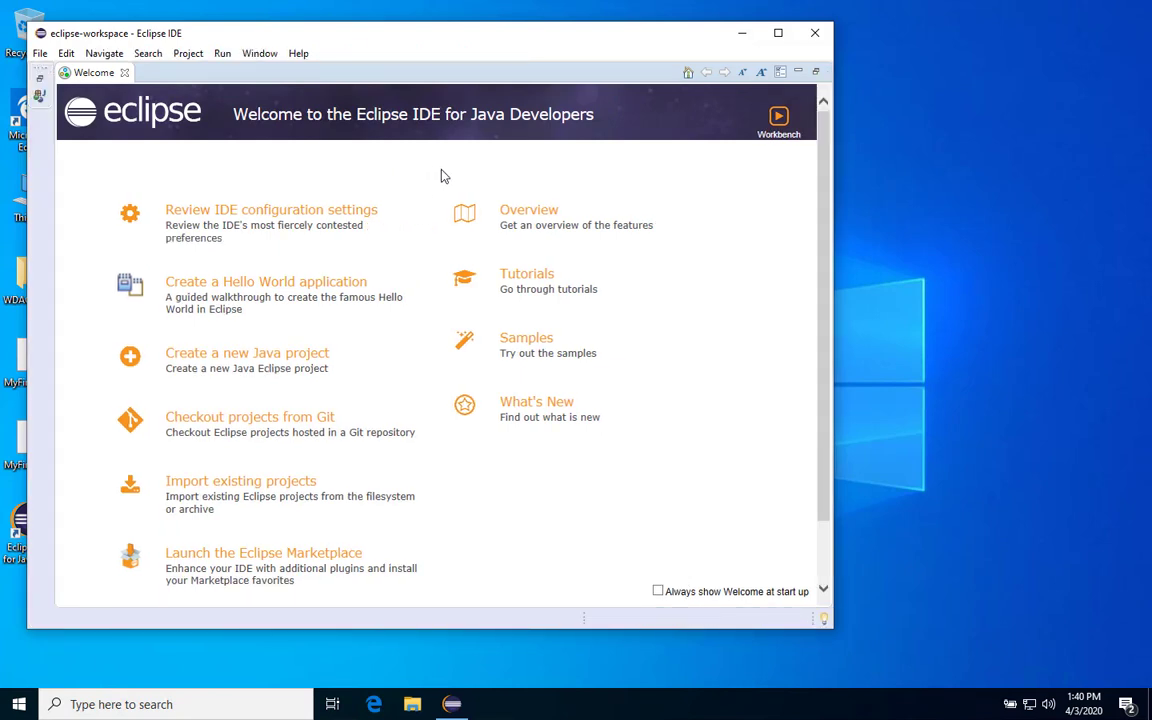
# Step: Maximize the Eclipse window so the Welcome page fills the screen
pyautogui.click(776, 32)
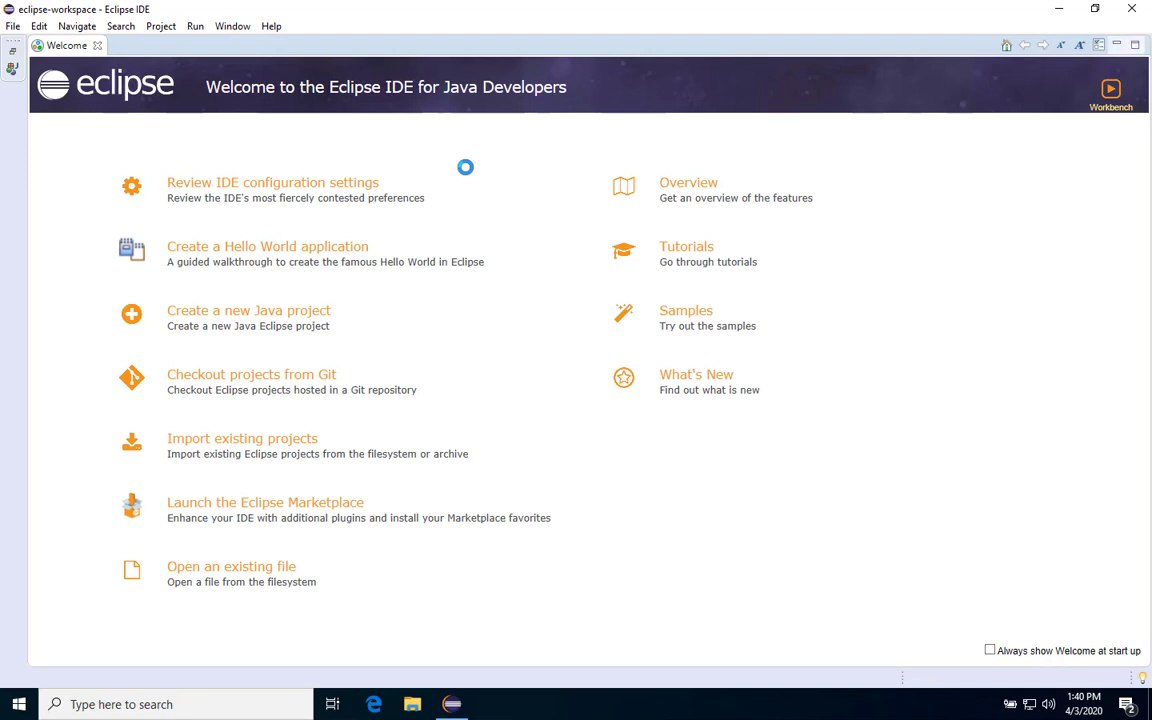
# Step: Leave the Welcome page for the Java workbench showing an empty Package Explorer
pyautogui.click(1112, 90)
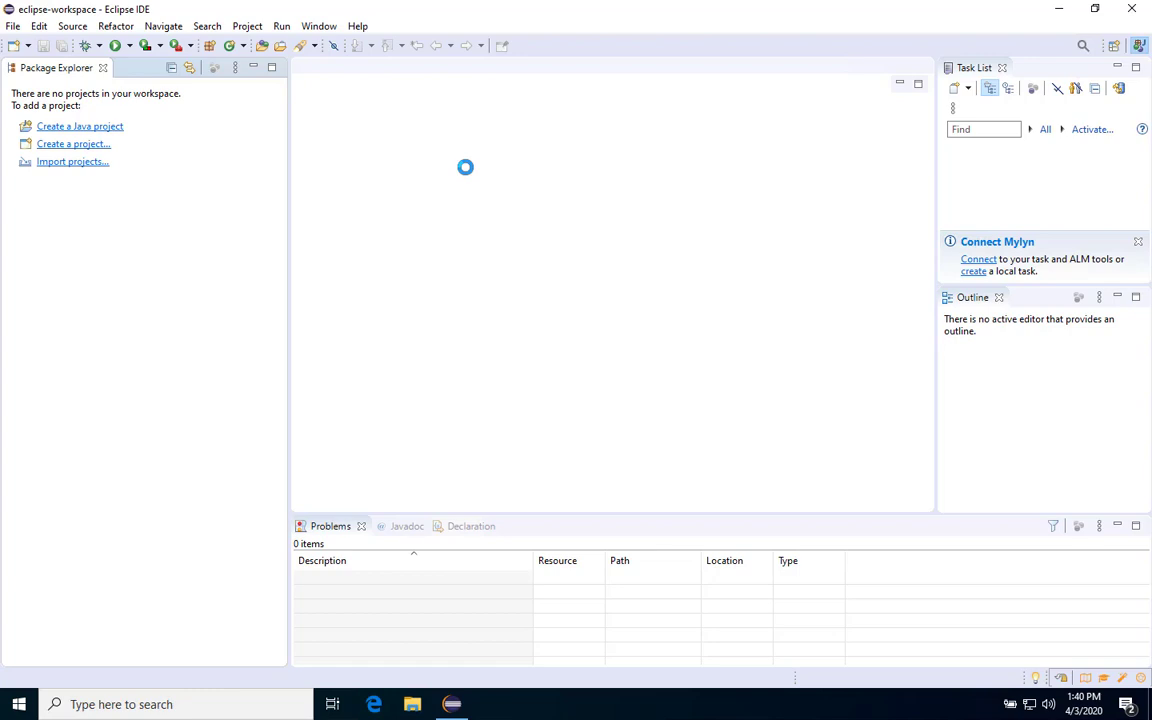
pyautogui.moveTo(510, 192)
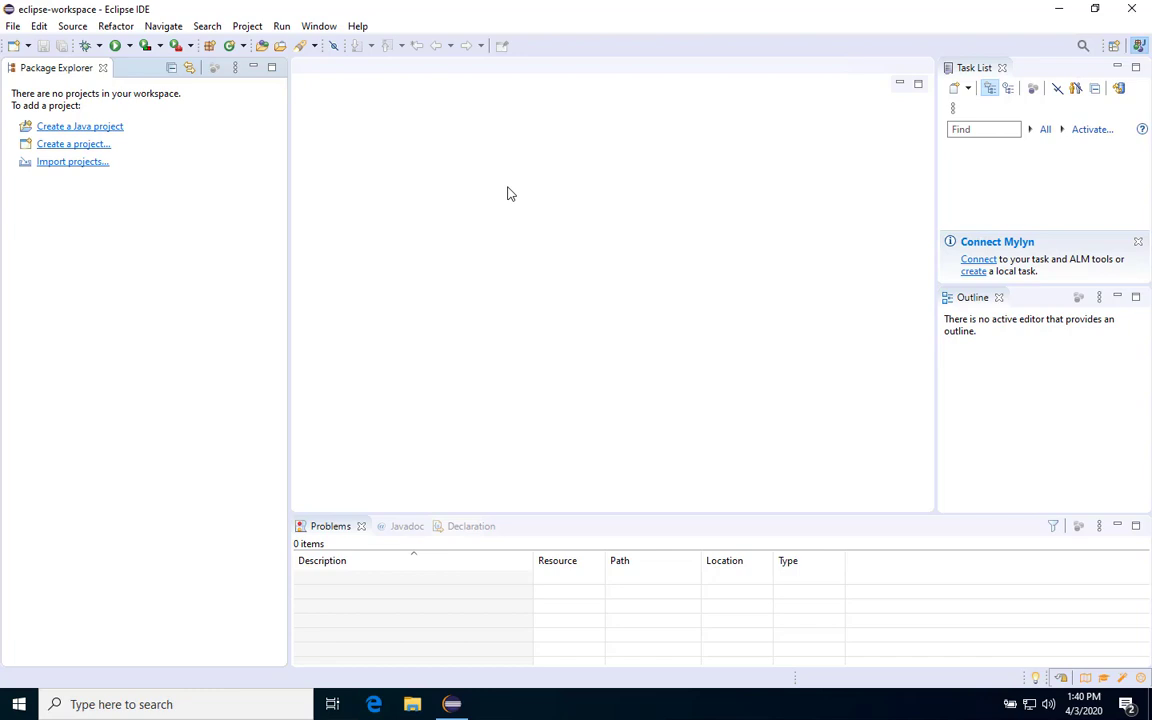
pyautogui.moveTo(372, 170)
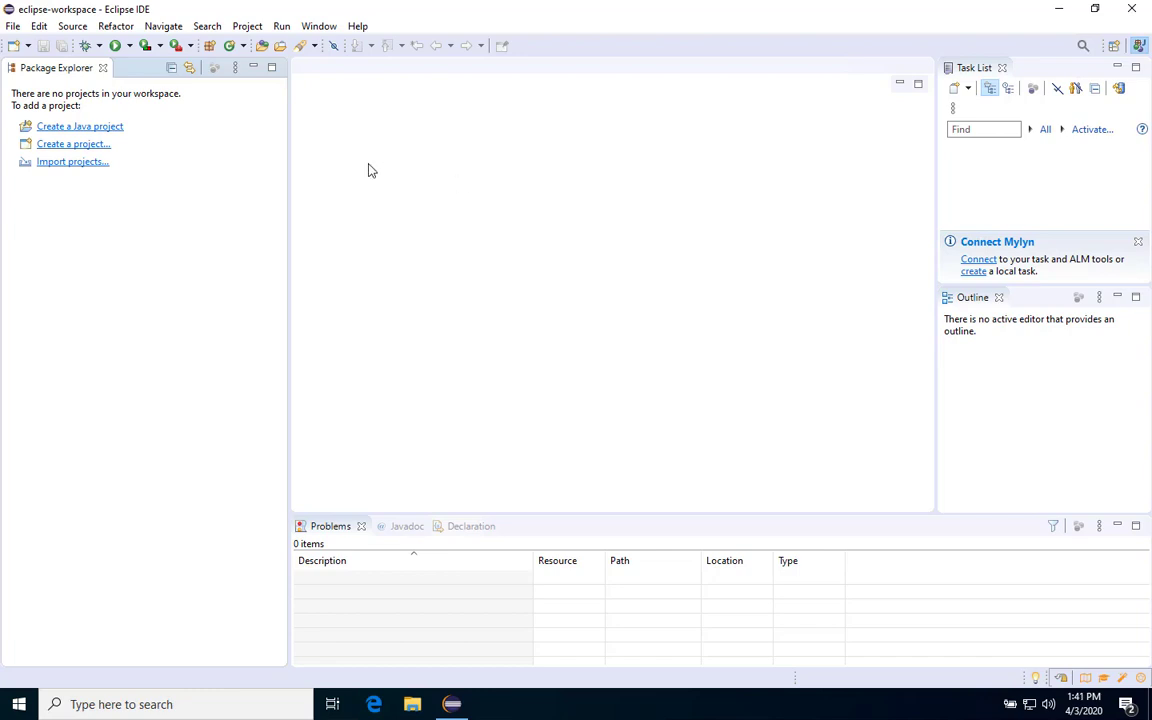
pyautogui.moveTo(98, 148)
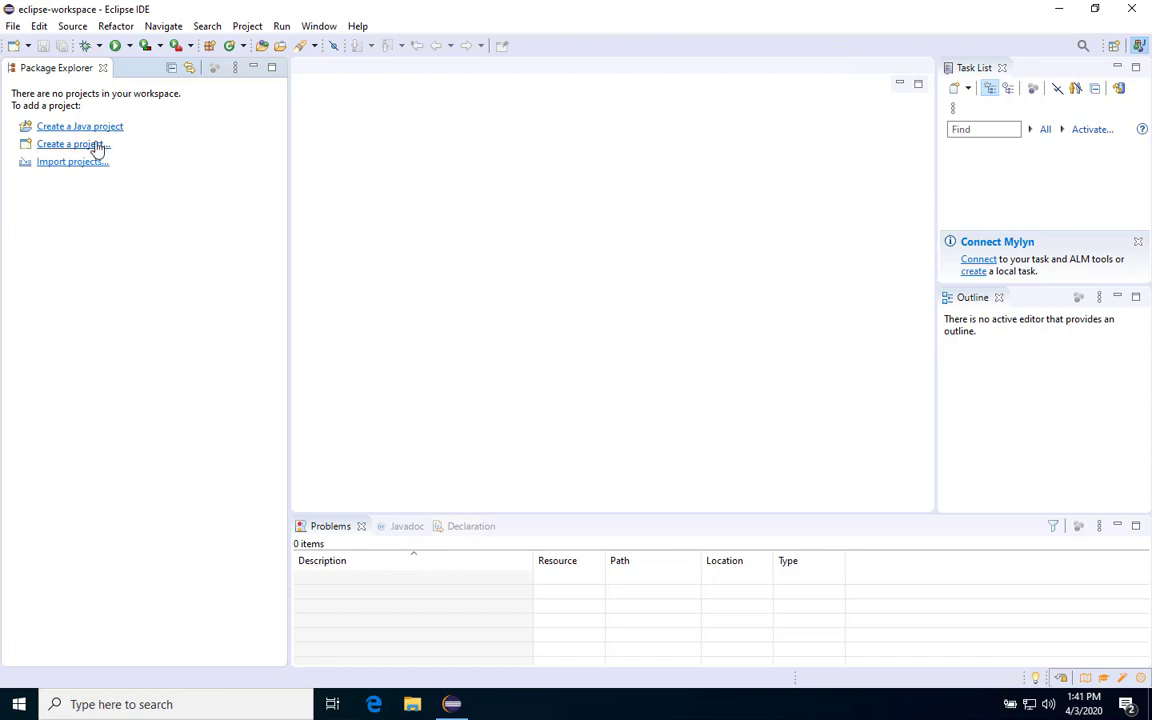
pyautogui.moveTo(98, 130)
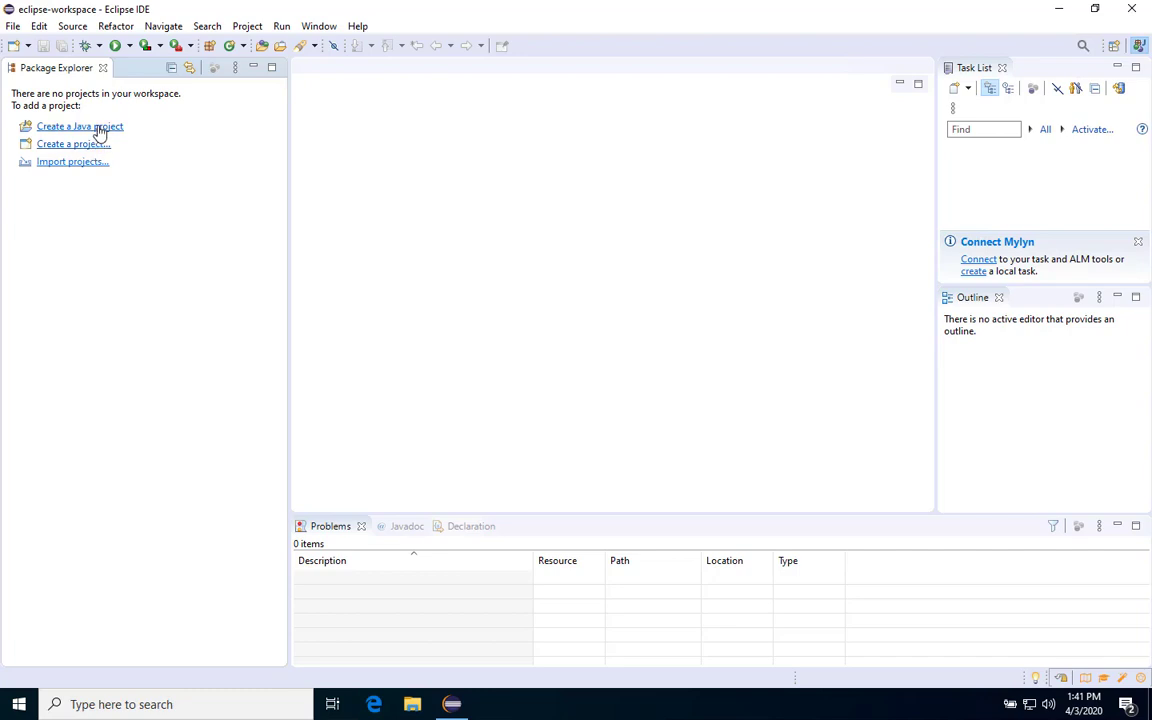
# Step: Create a new Java project named DemoJava and finish the wizard
pyautogui.click(12, 26)
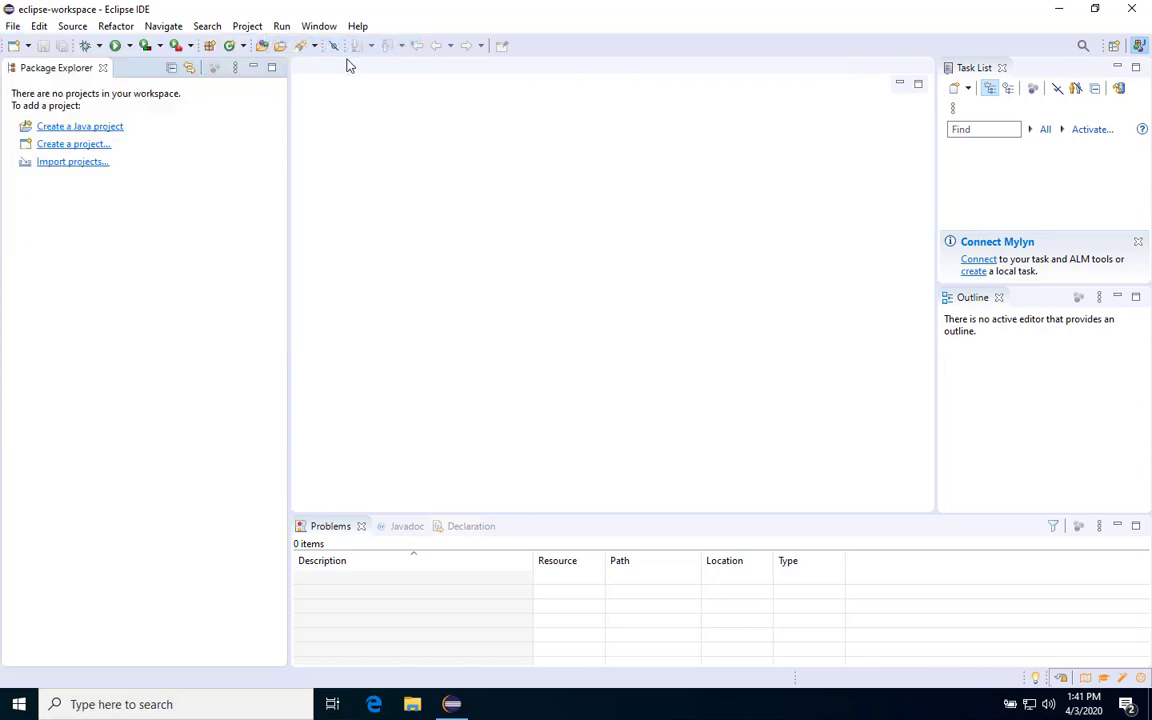
pyautogui.click(80, 126)
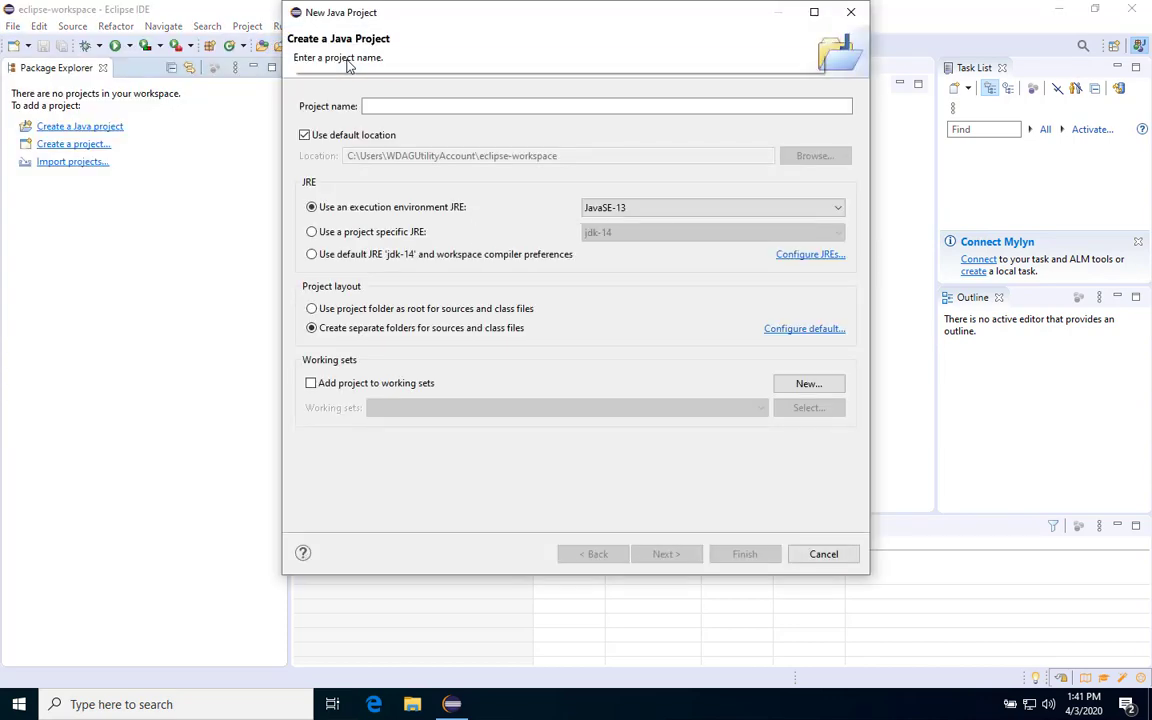
pyautogui.click(606, 106)
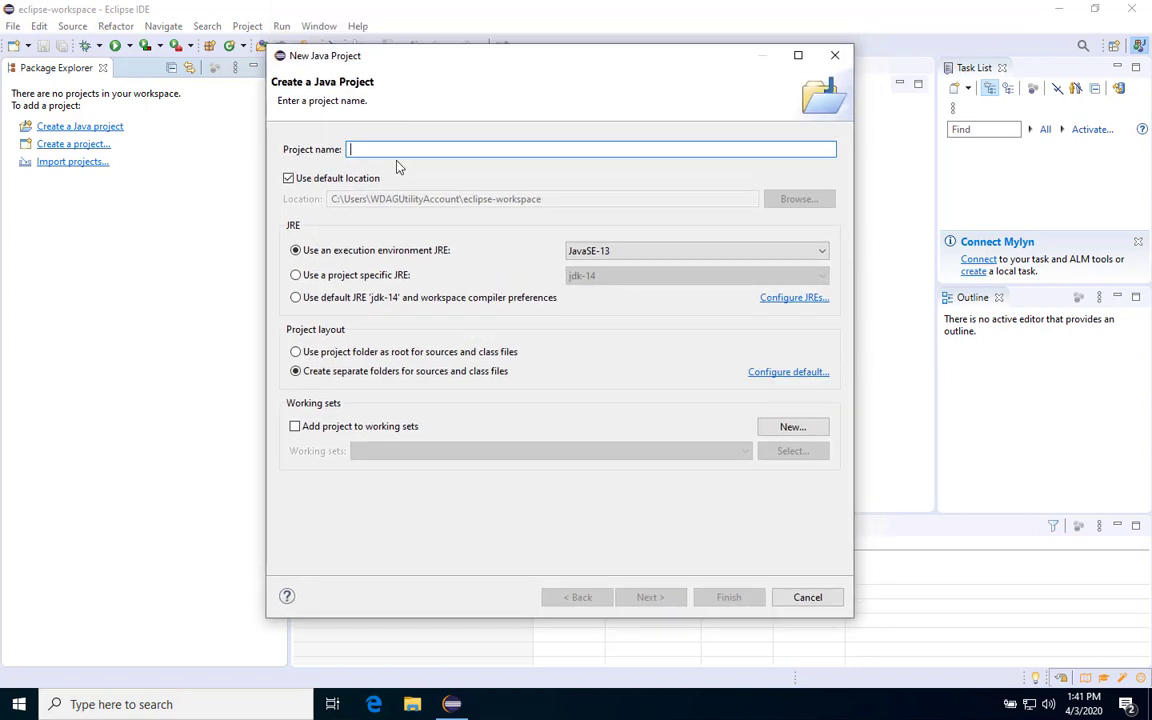
pyautogui.write('Demo')
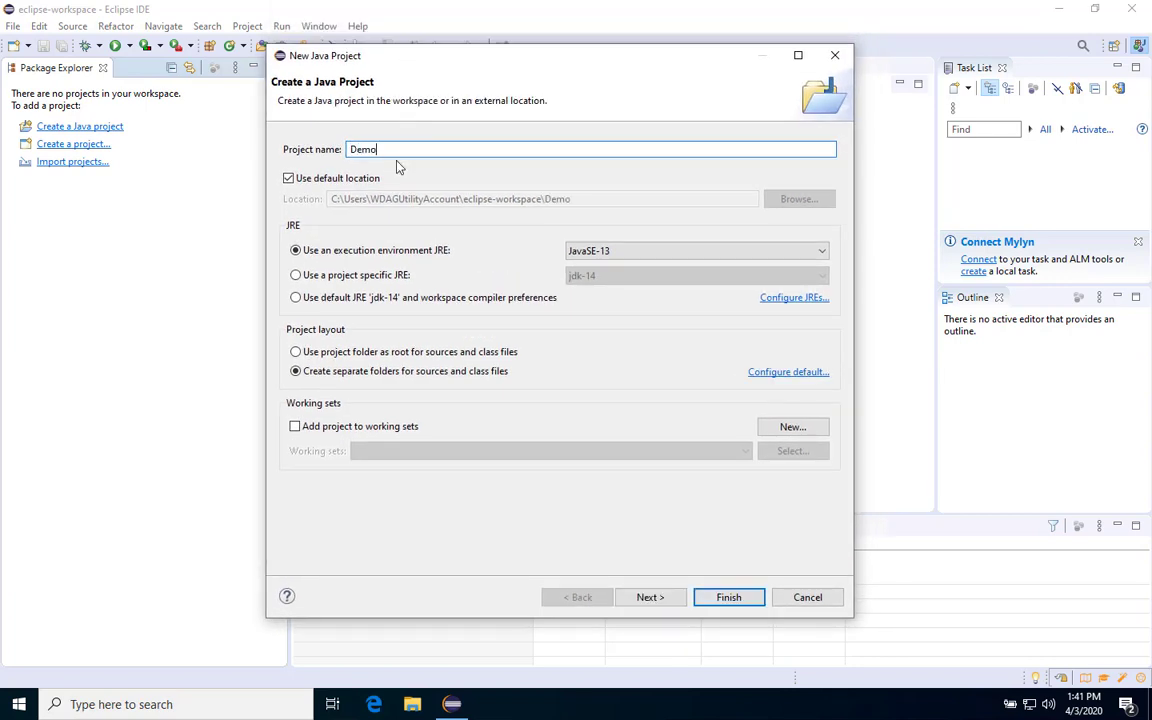
pyautogui.write('Java')
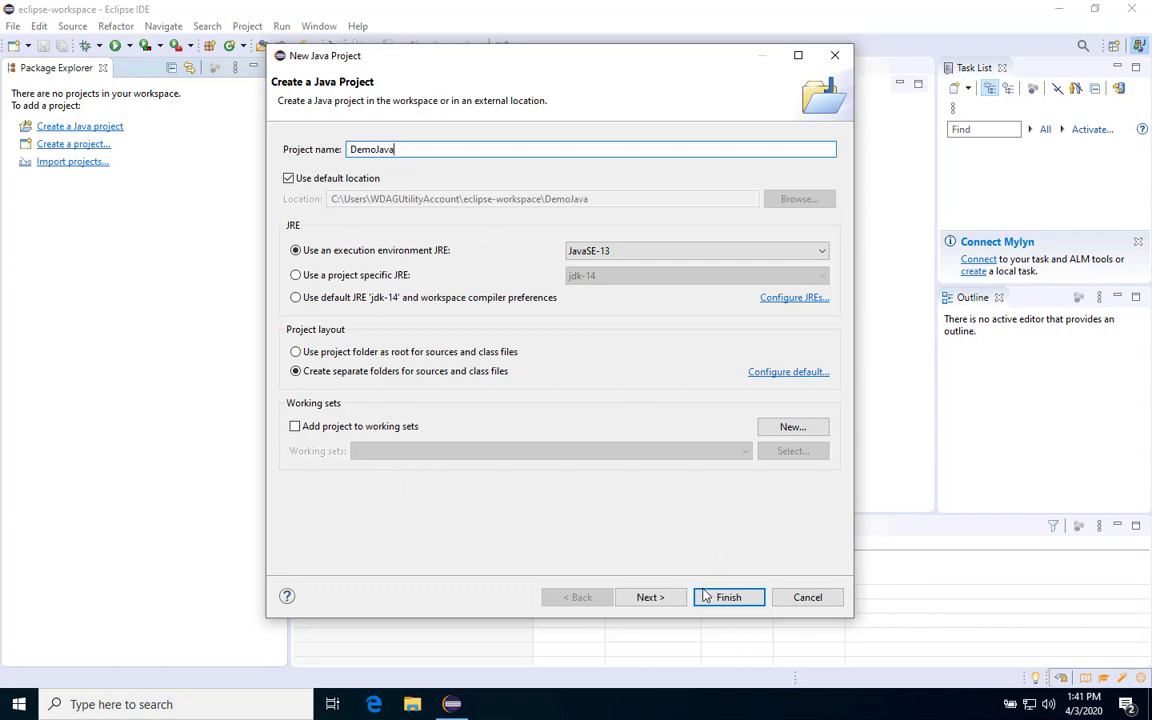
pyautogui.click(728, 596)
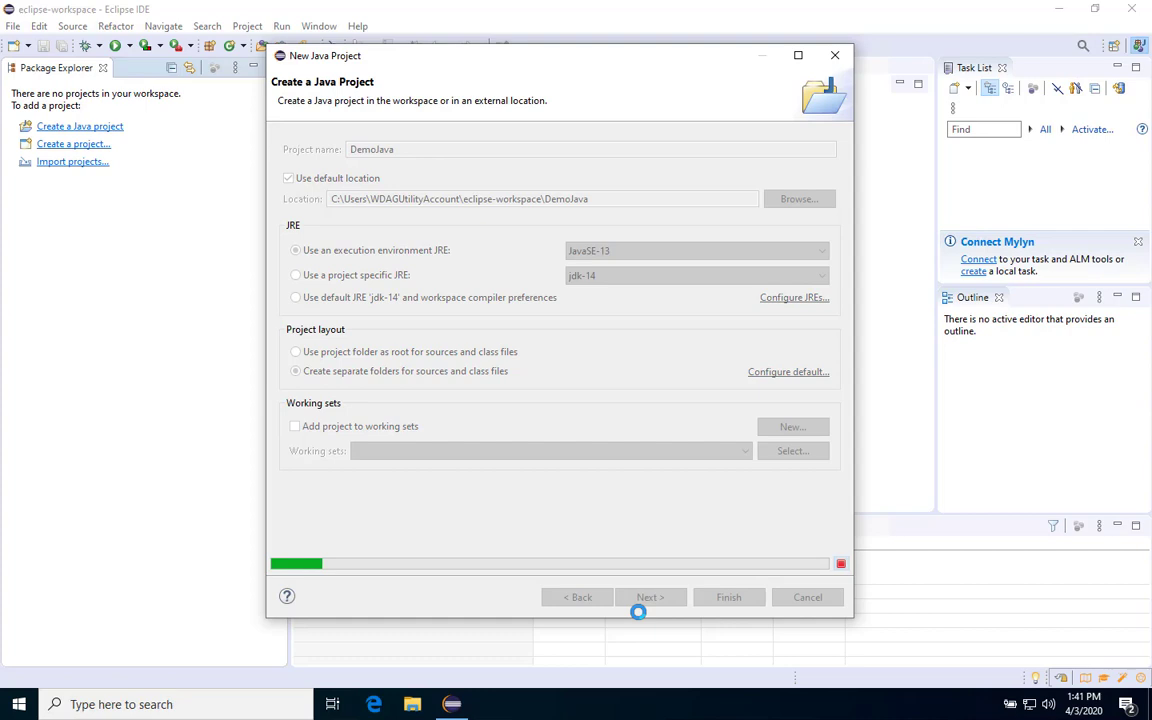
pyautogui.click(728, 596)
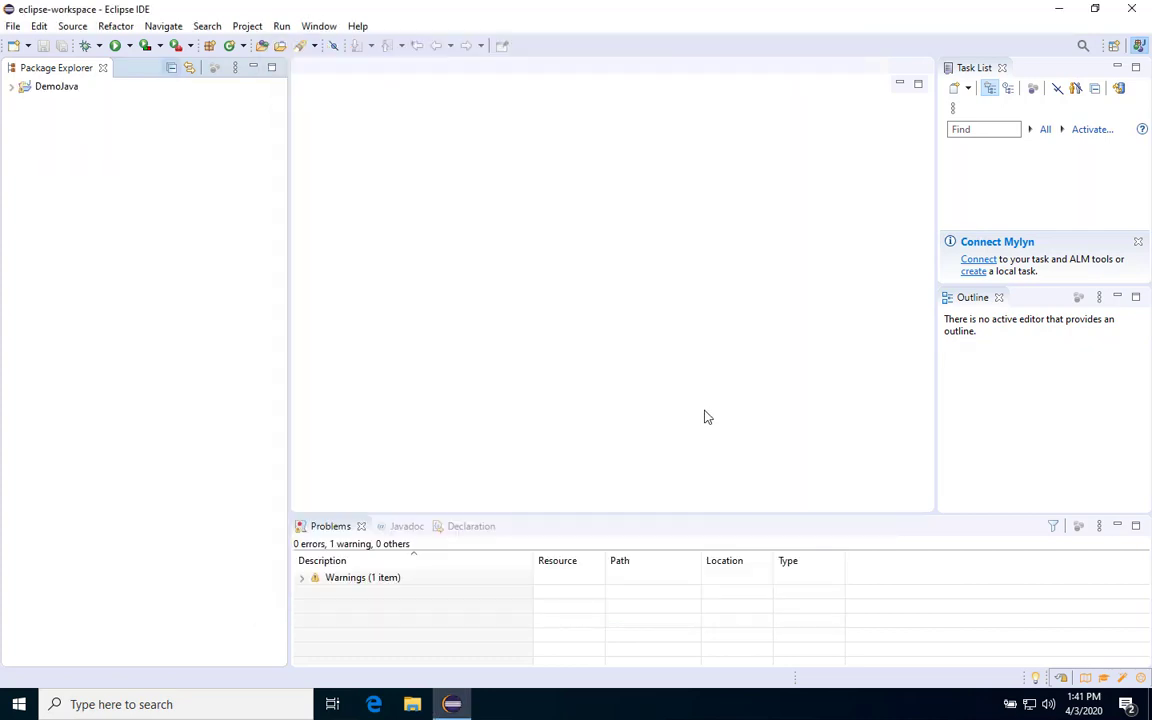
# Step: Expand DemoJava and its src folder in Package Explorer to reveal module-info.java
pyautogui.click(12, 86)
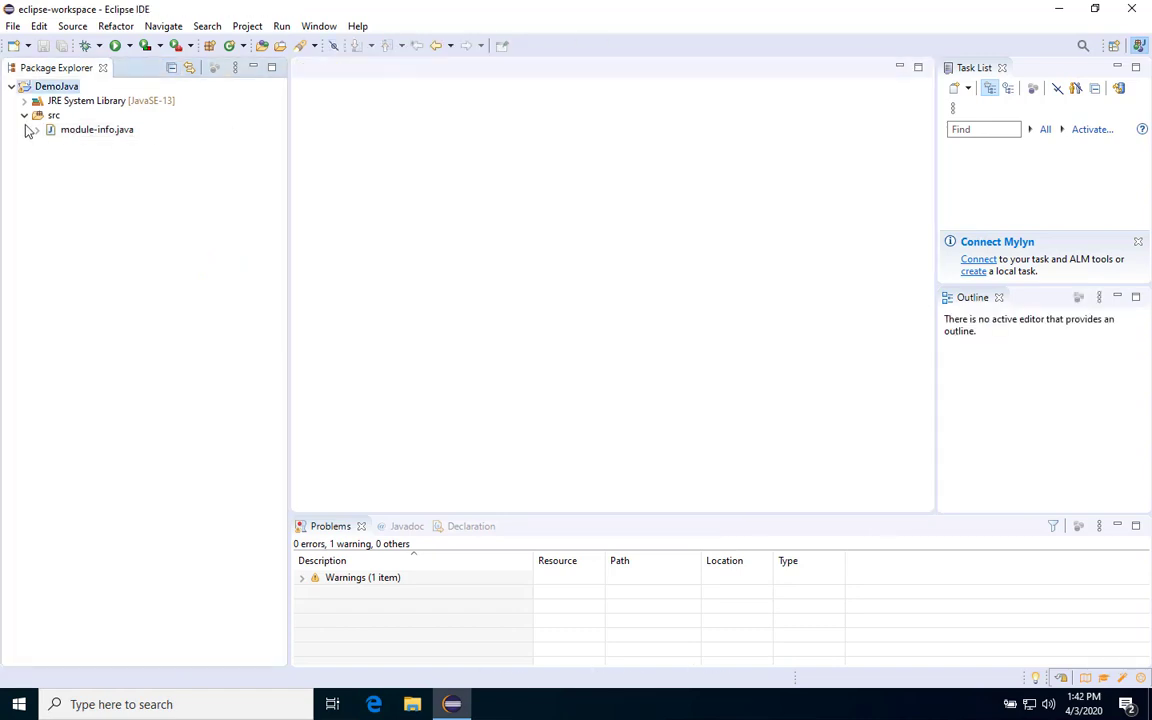
pyautogui.click(24, 114)
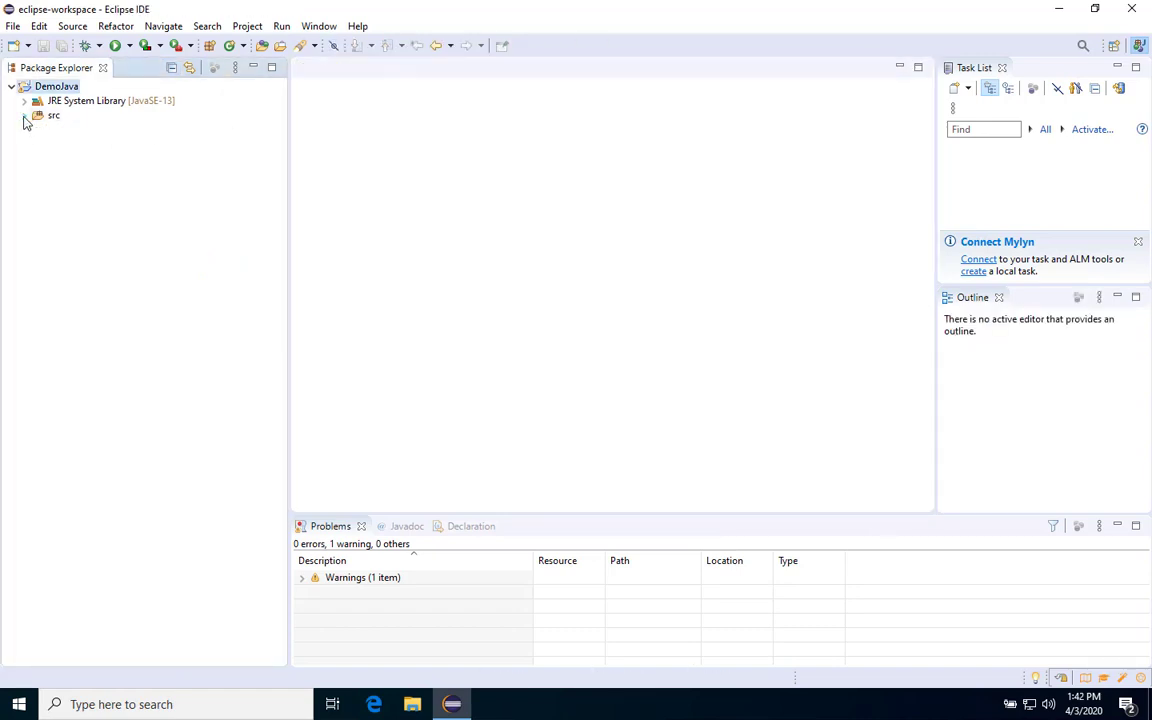
pyautogui.click(24, 114)
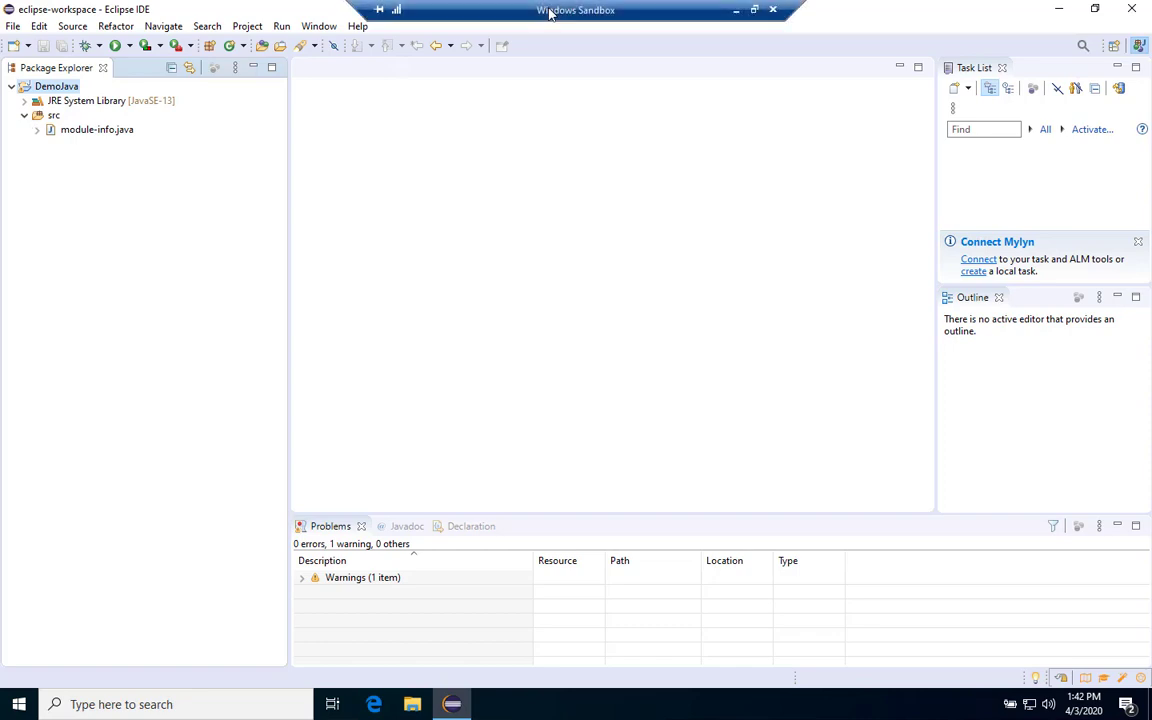
pyautogui.click(54, 114)
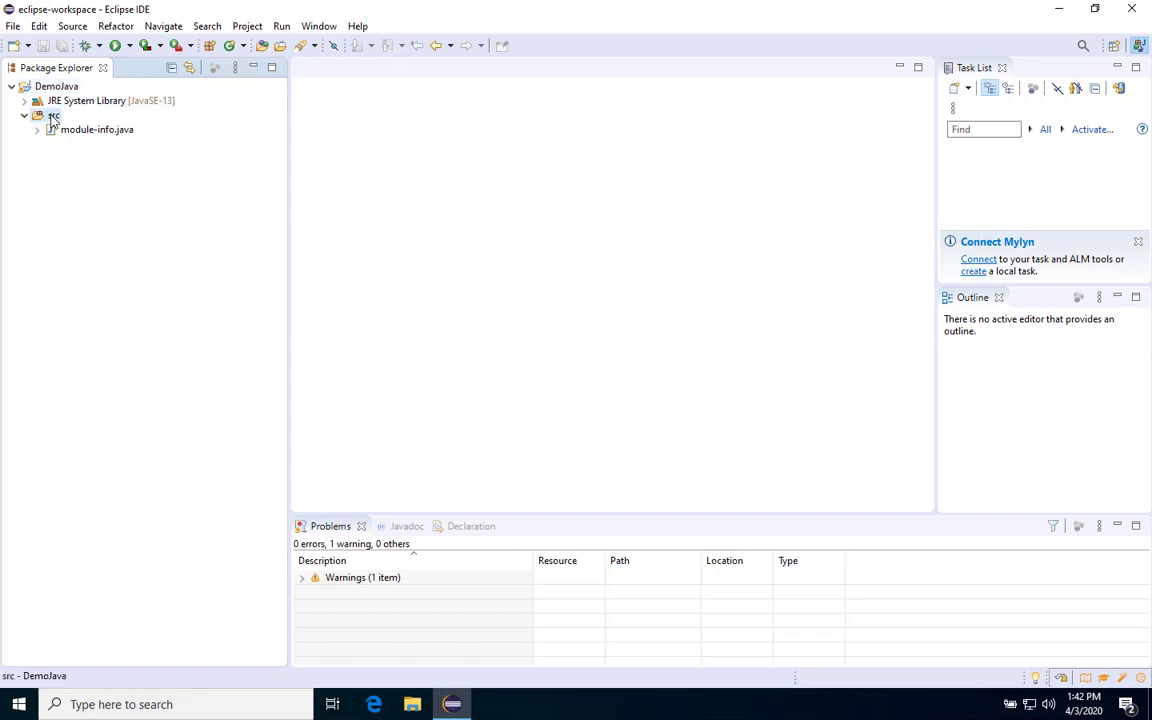
# Step: Start a new Java class from src and name it MyFirstJavaProgram
pyautogui.rightClick(52, 114)
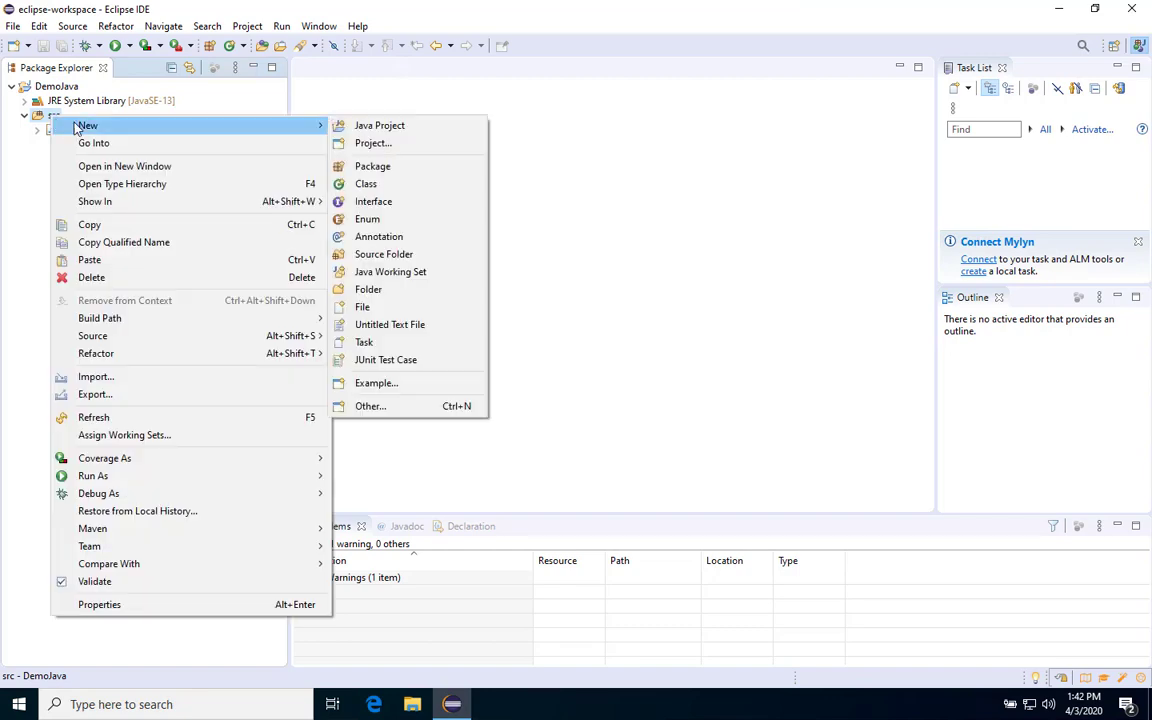
pyautogui.moveTo(316, 132)
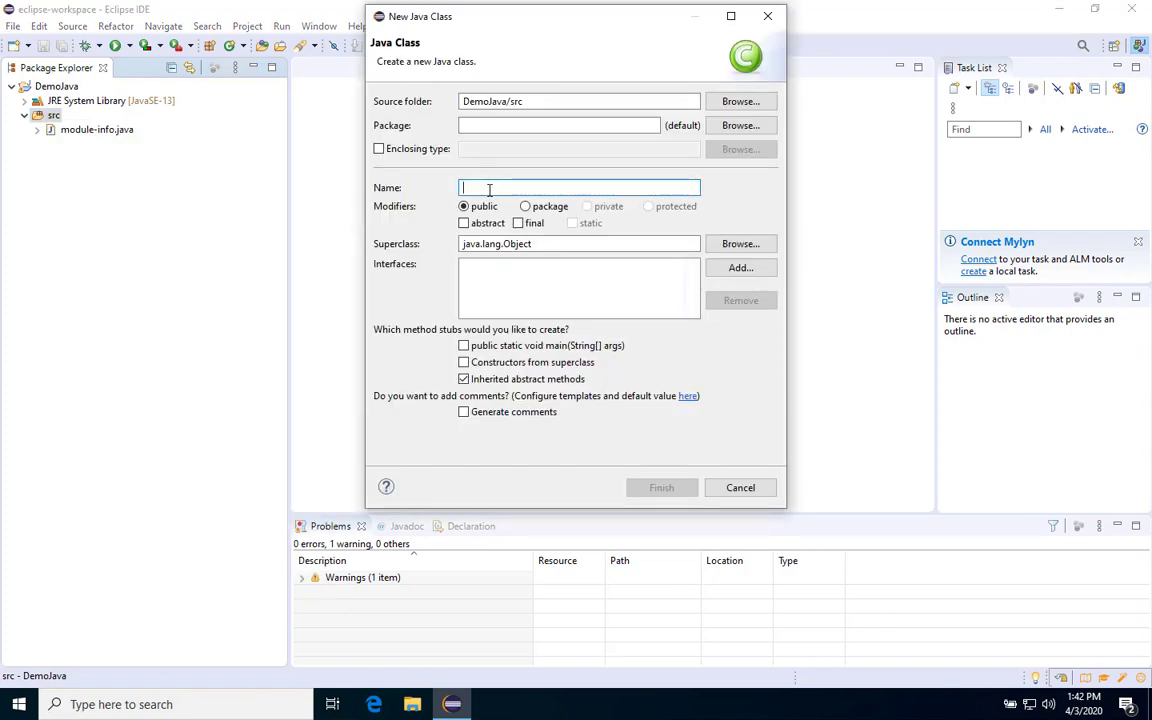
pyautogui.write('M')
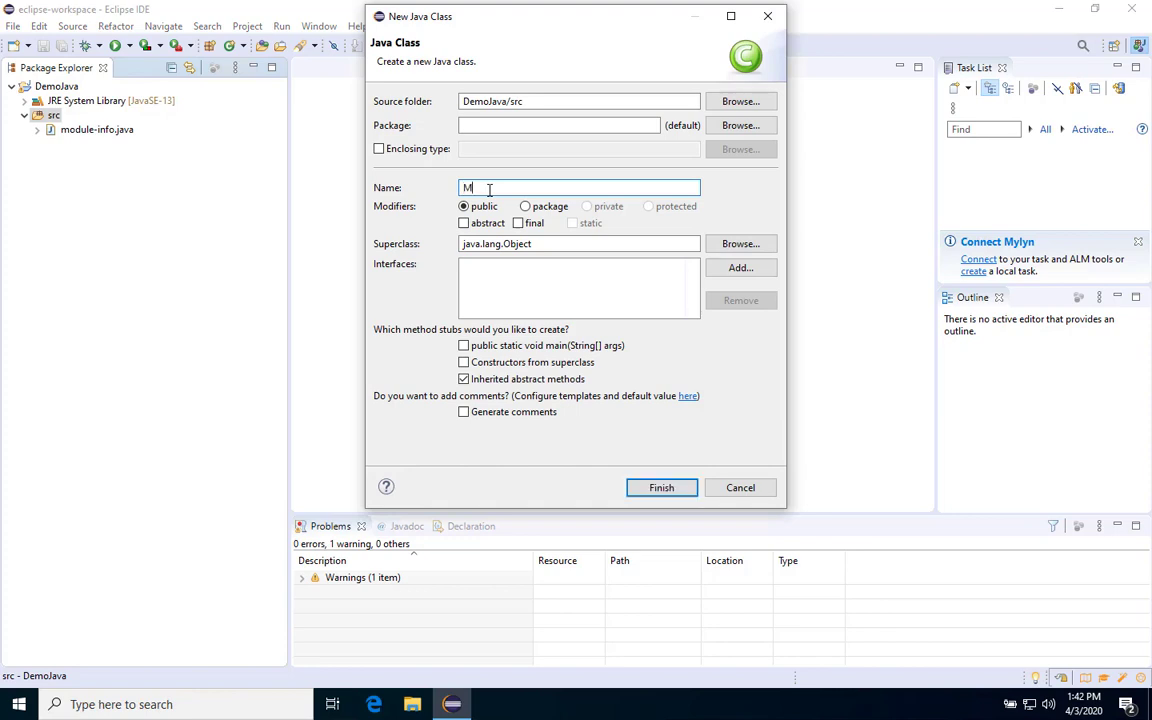
pyautogui.write('yFirst')
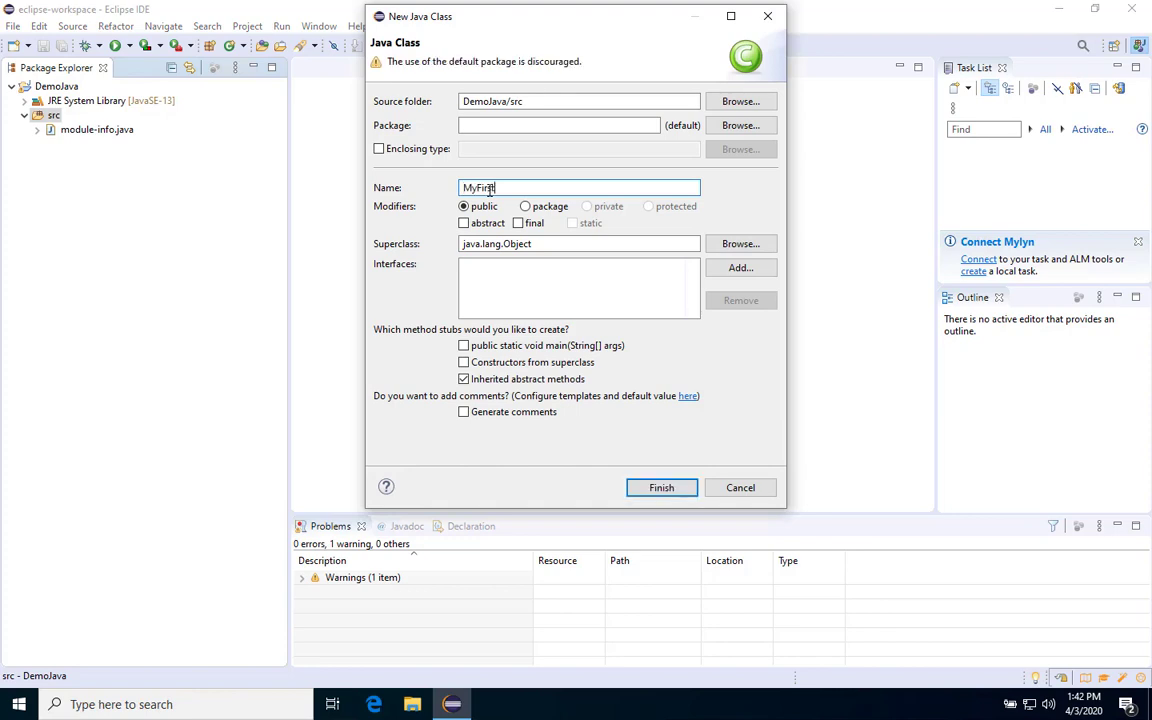
pyautogui.write('JavaProgra')
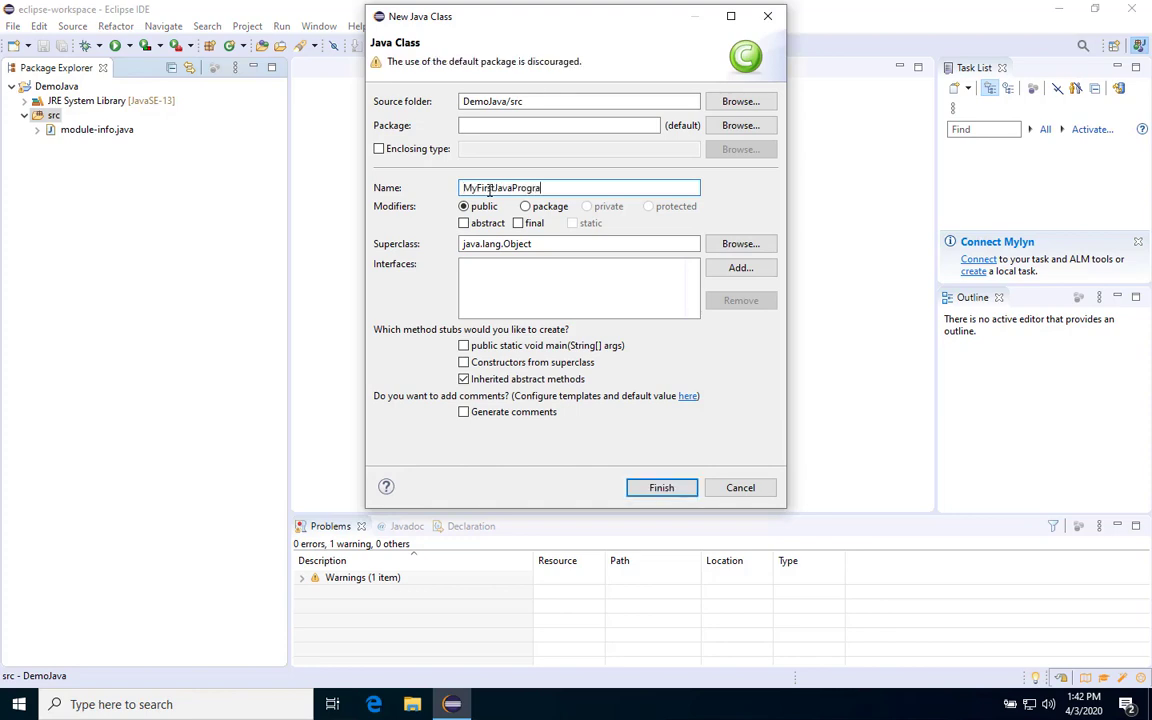
pyautogui.write('m')
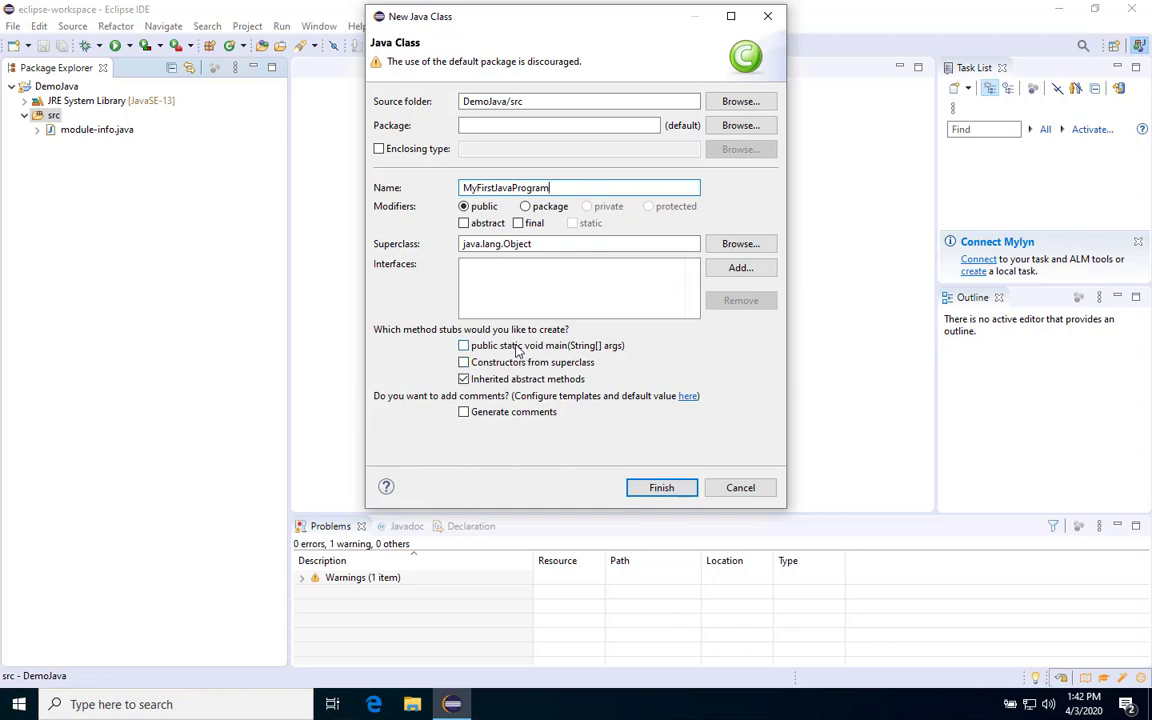
pyautogui.moveTo(612, 350)
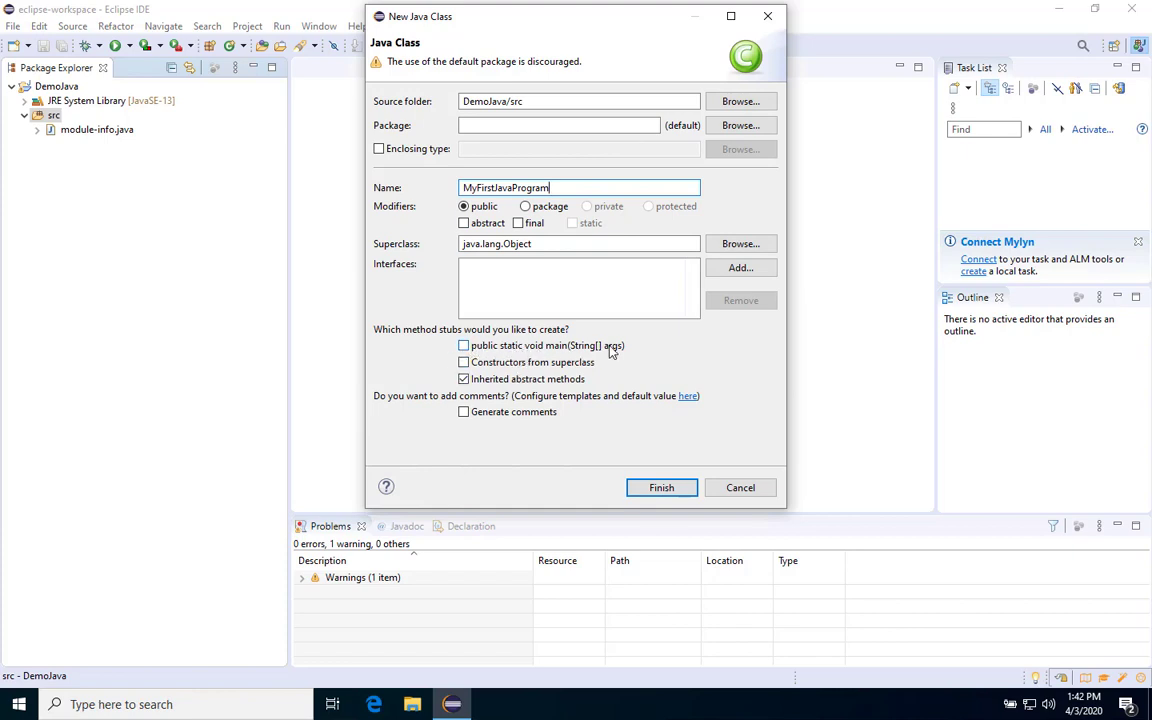
# Step: Toggle the main method stub on and back off, then finish creating the class
pyautogui.click(464, 344)
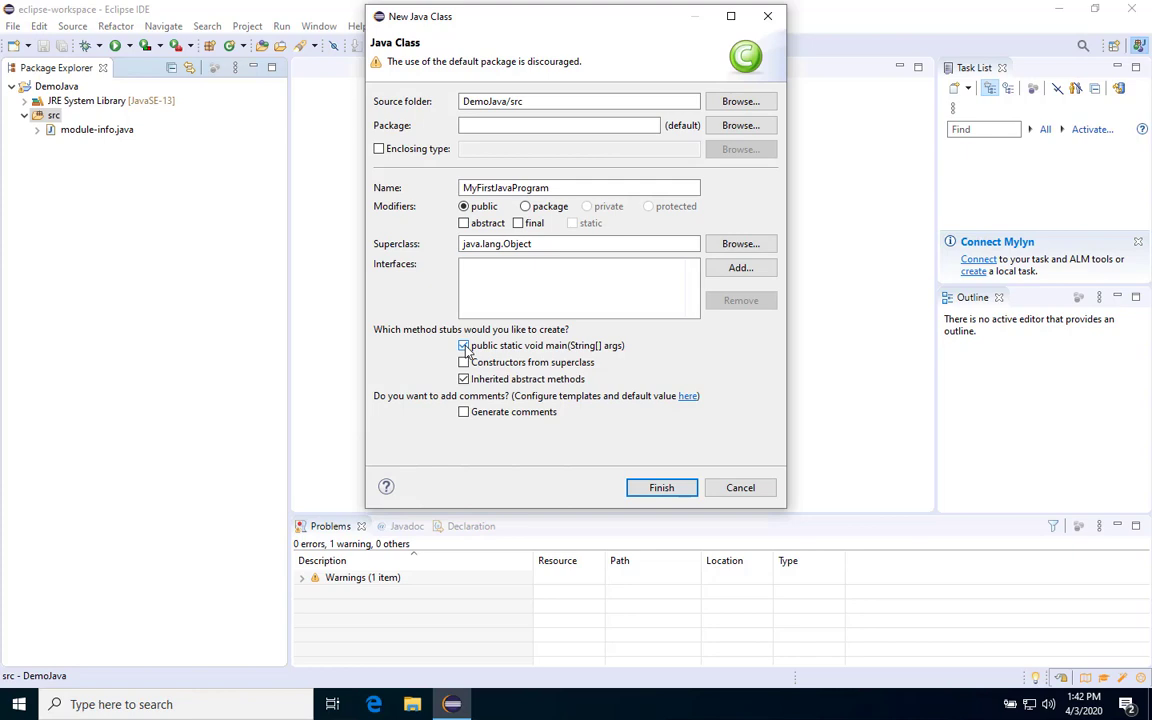
pyautogui.click(464, 344)
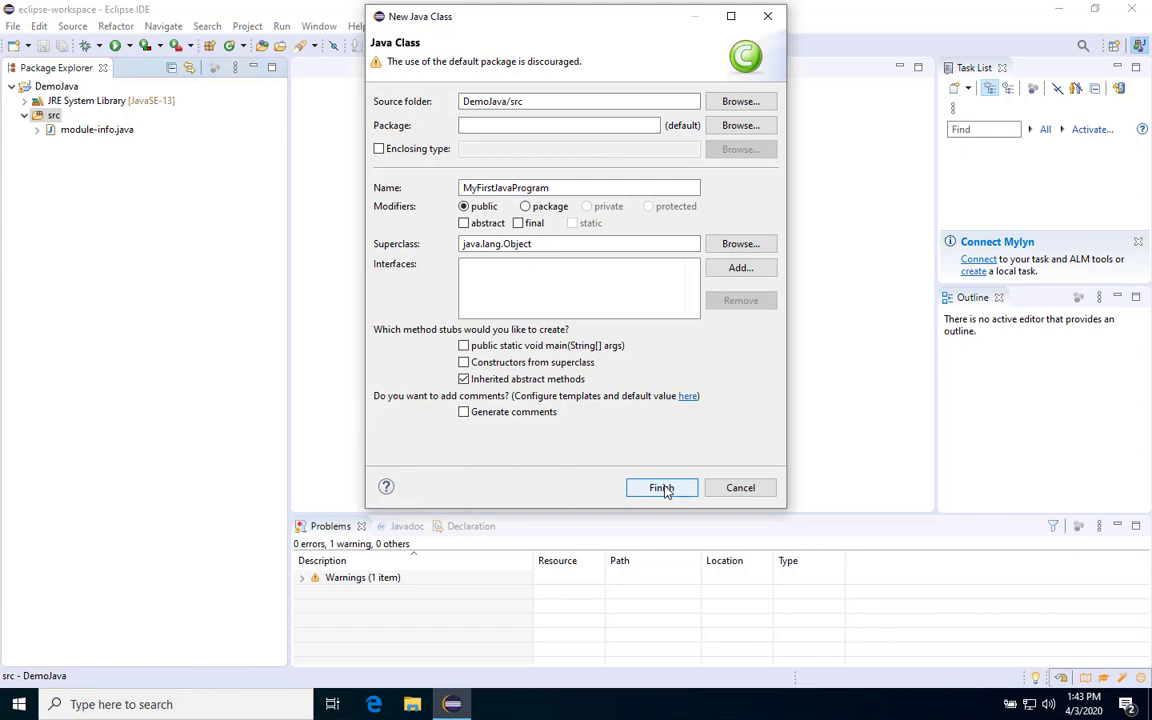
pyautogui.click(660, 488)
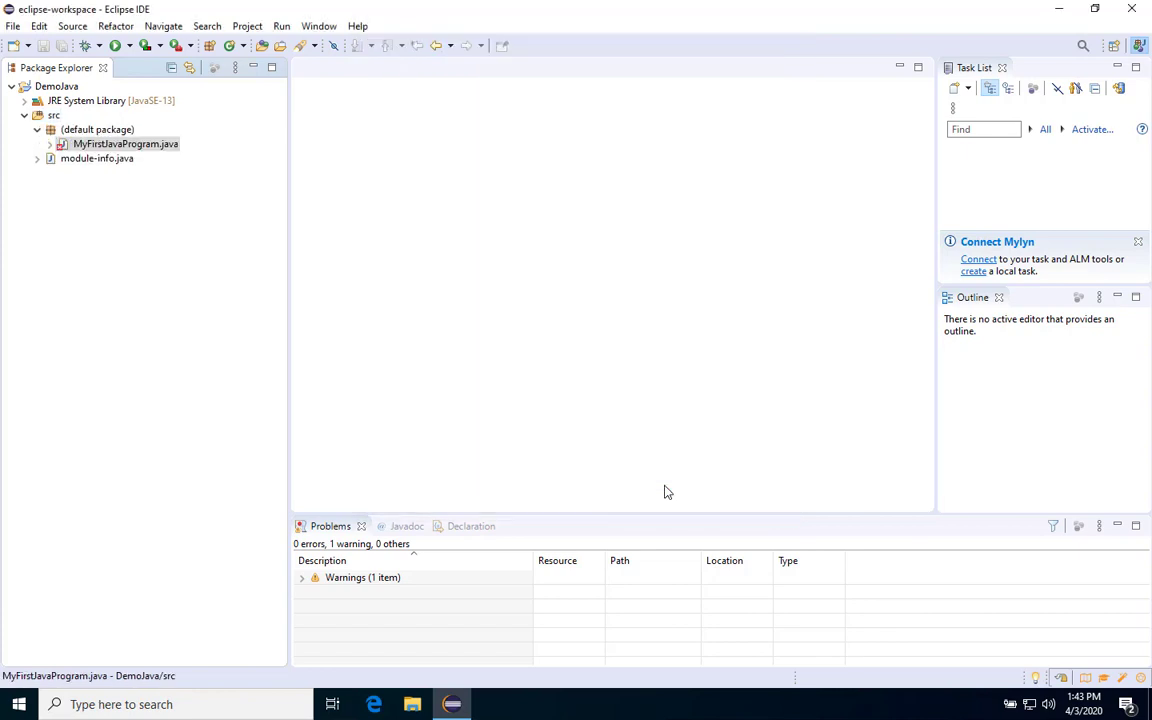
# Step: Write the main method signature 'static void main(String[] a...)' in MyFirstJavaProgram.java
pyautogui.doubleClick(124, 144)
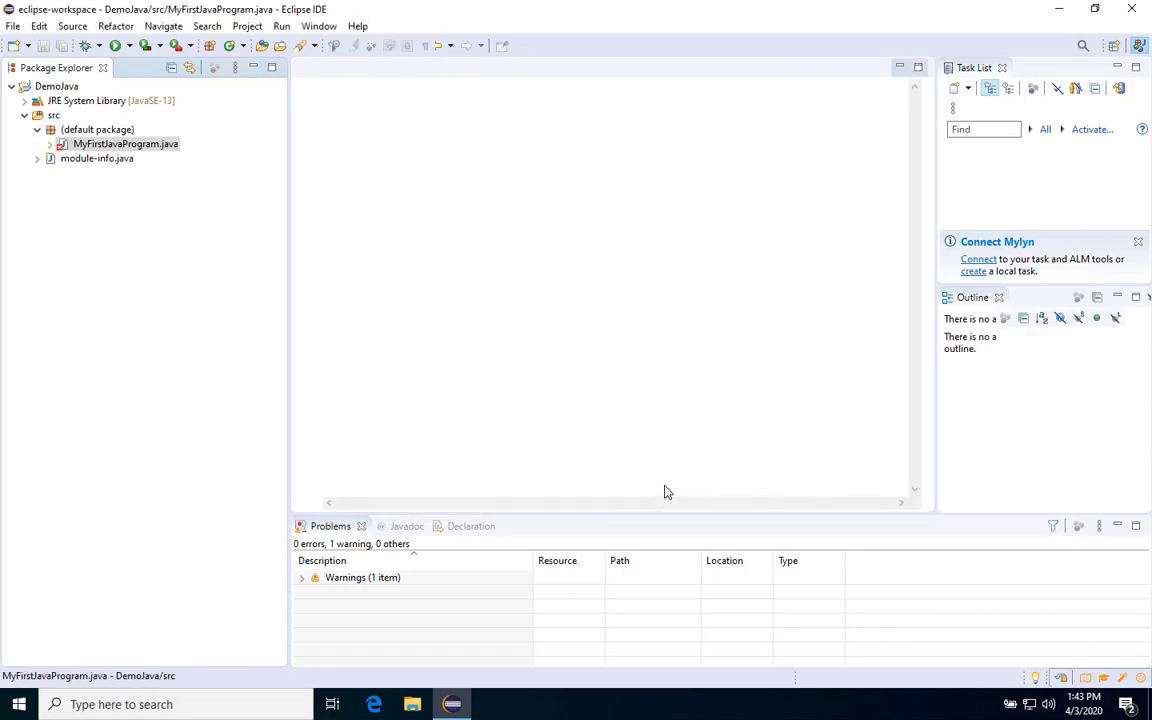
pyautogui.doubleClick(124, 144)
pyautogui.write('public ')
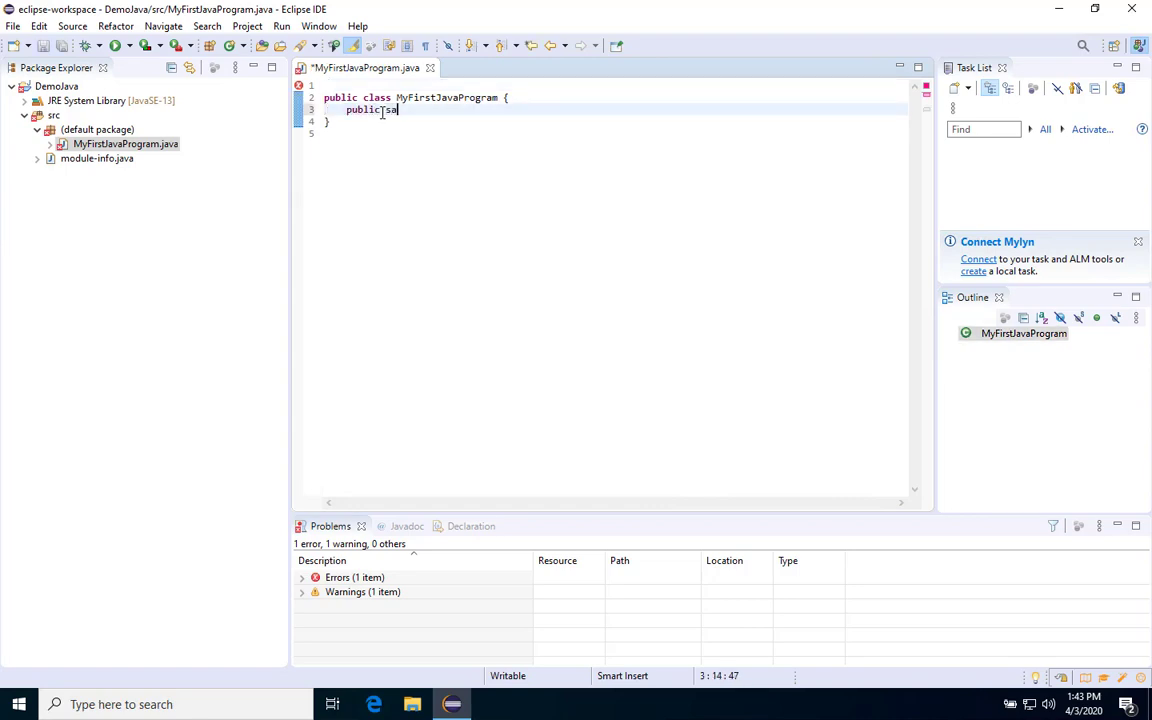
pyautogui.write('static void main(S) {')
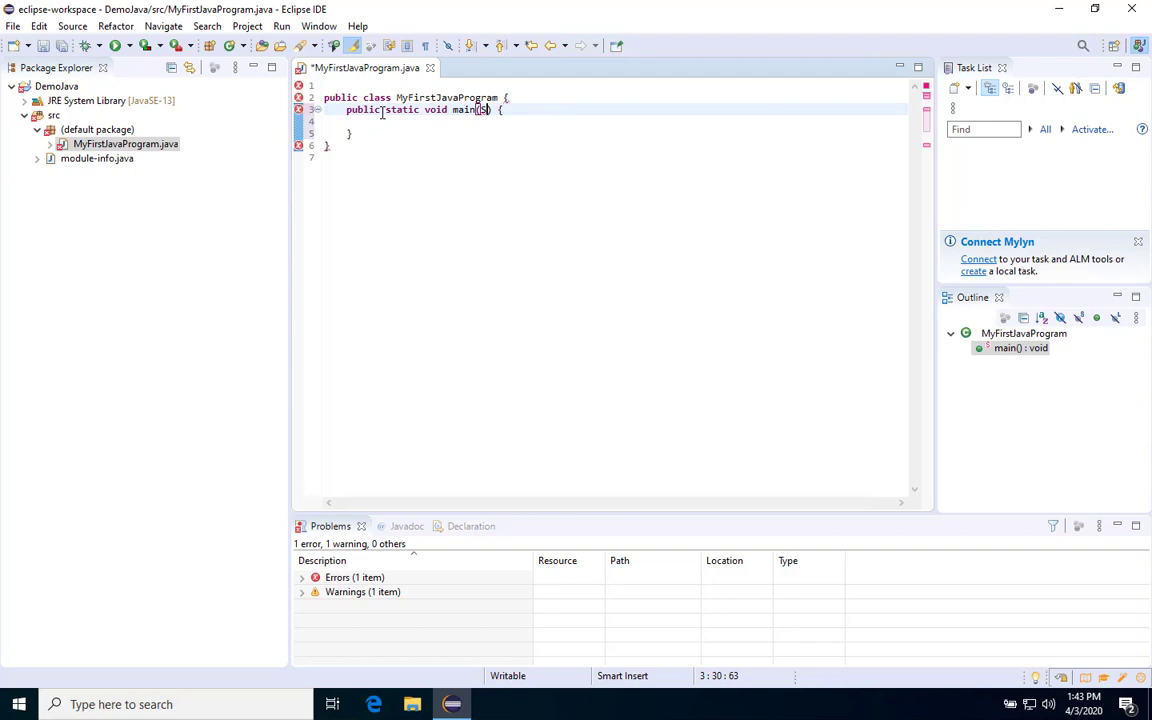
pyautogui.write('String[]')
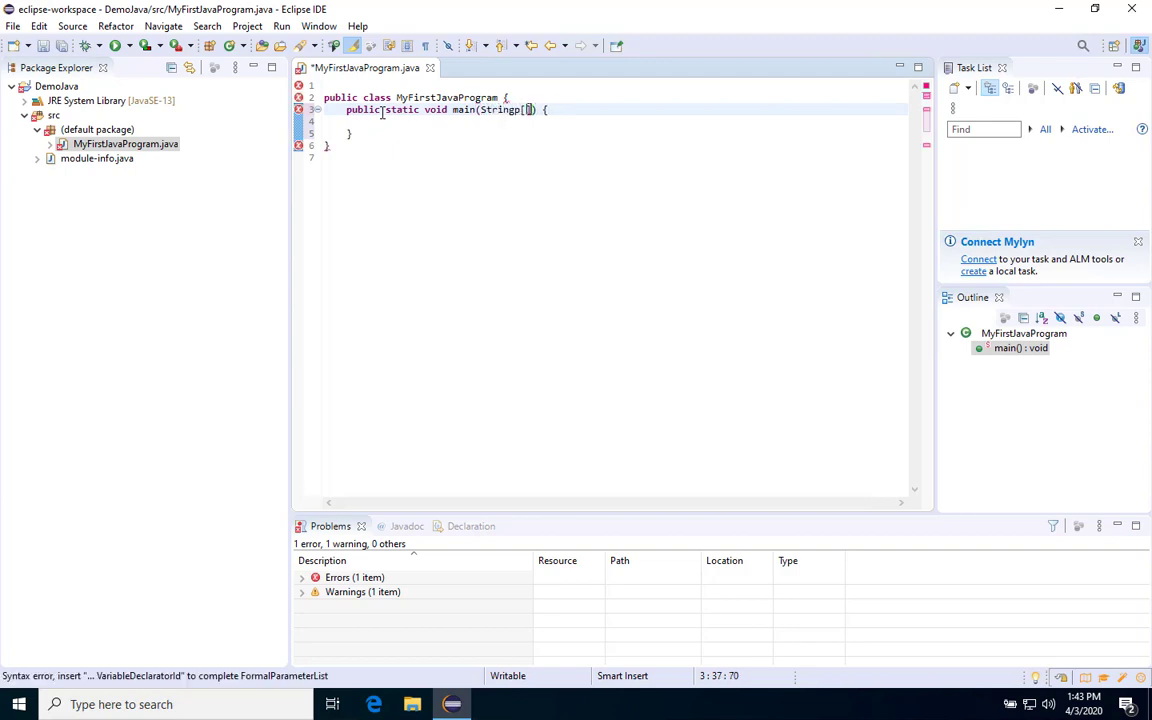
pyautogui.write('args')
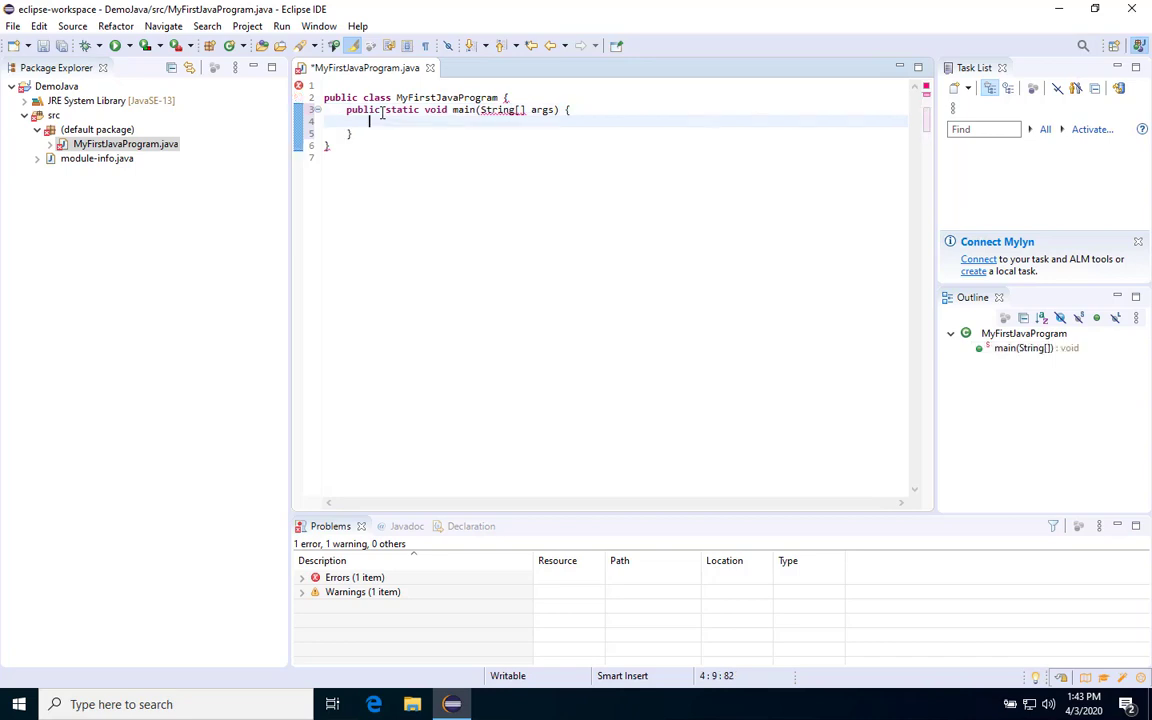
# Step: Add System.out.print("Hello World!"); inside the main method
pyautogui.write('Syste')
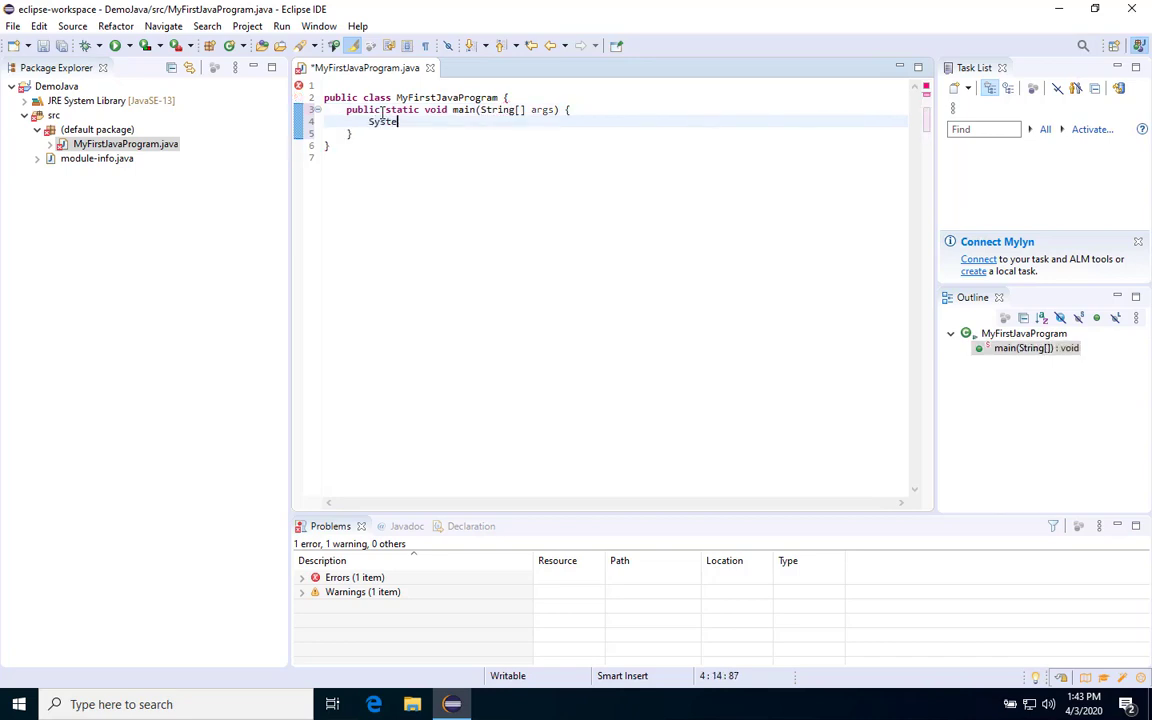
pyautogui.write('m.')
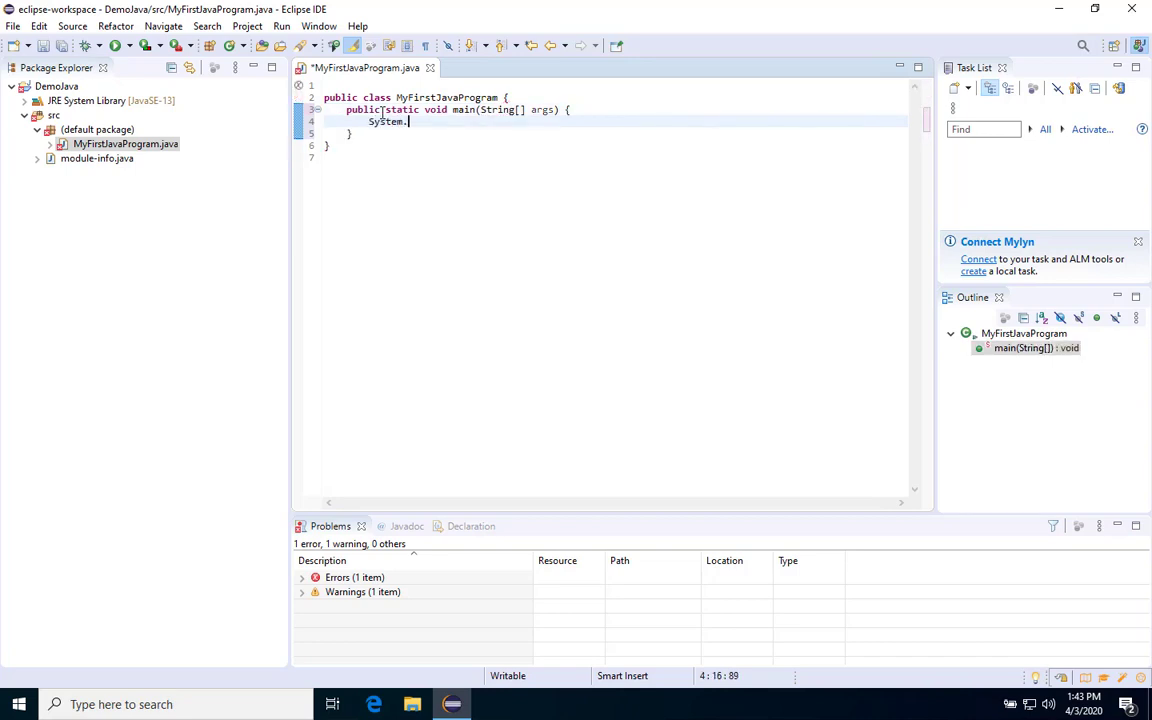
pyautogui.write('out.')
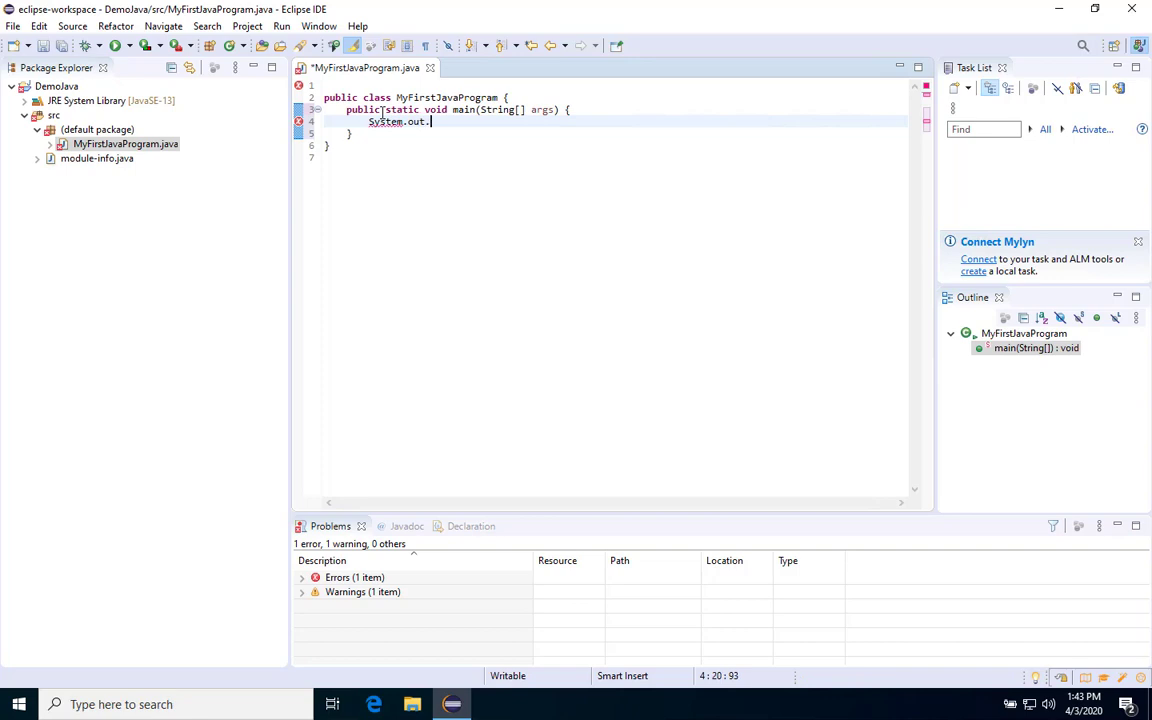
pyautogui.write('print("Hello World!");')
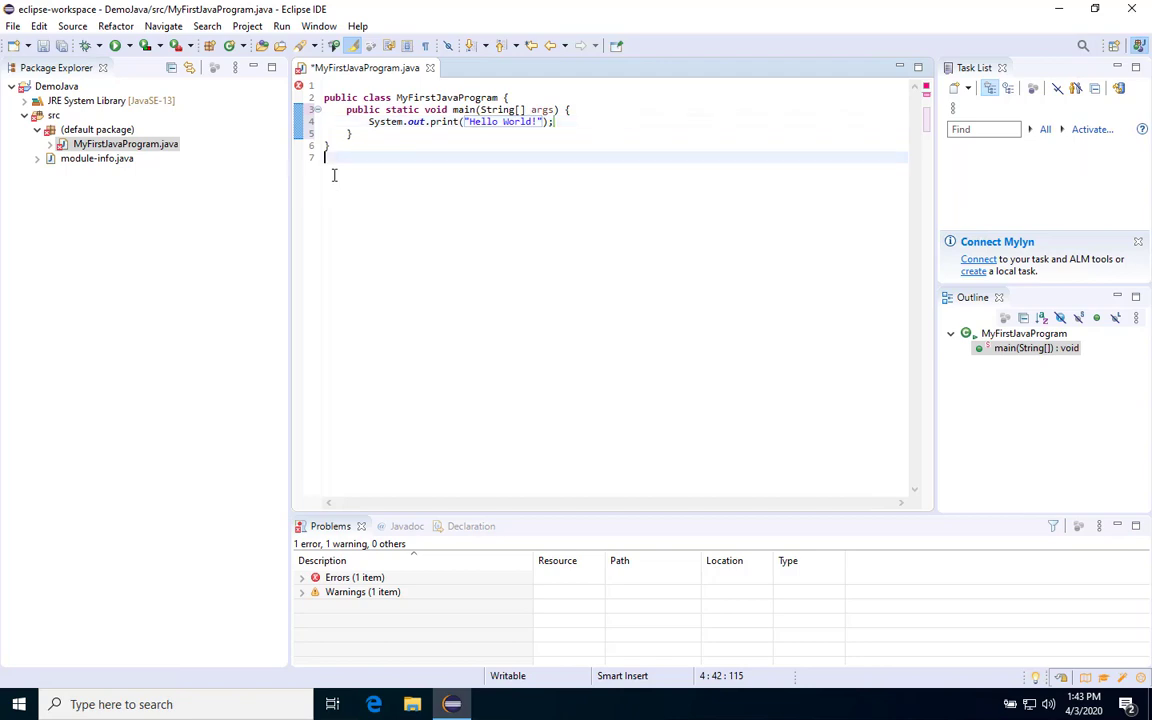
# Step: Delete module-info.java from DemoJava's src and confirm the deletion
pyautogui.rightClick(124, 144)
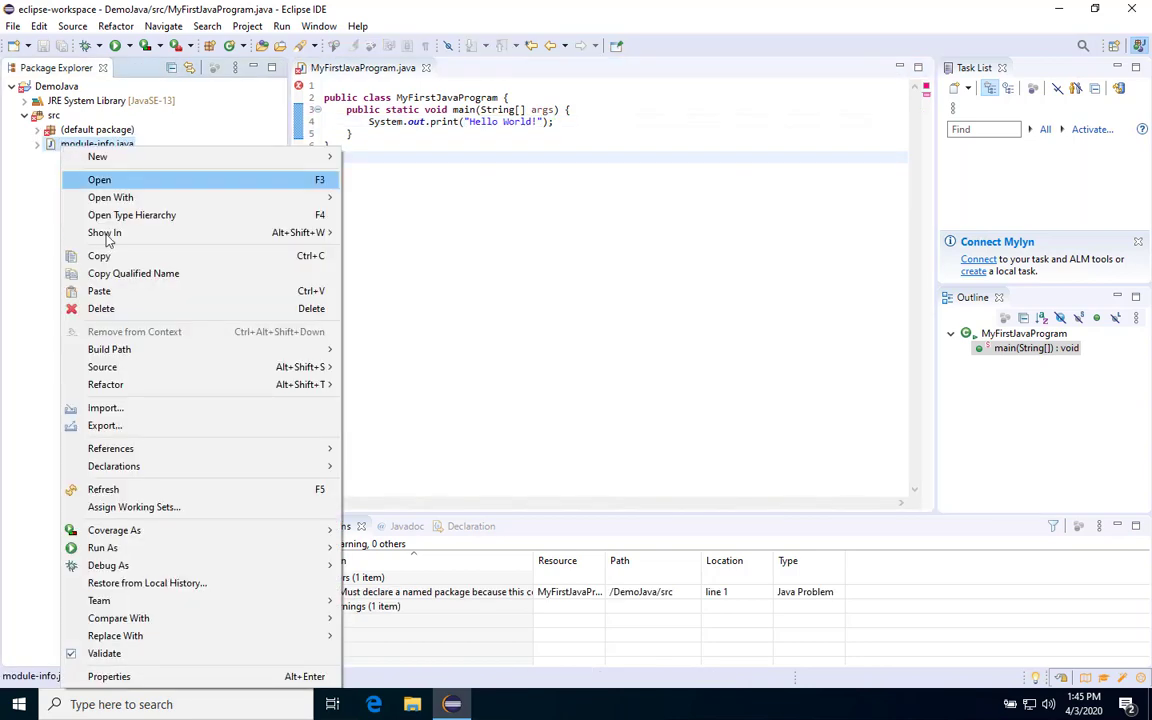
pyautogui.click(100, 308)
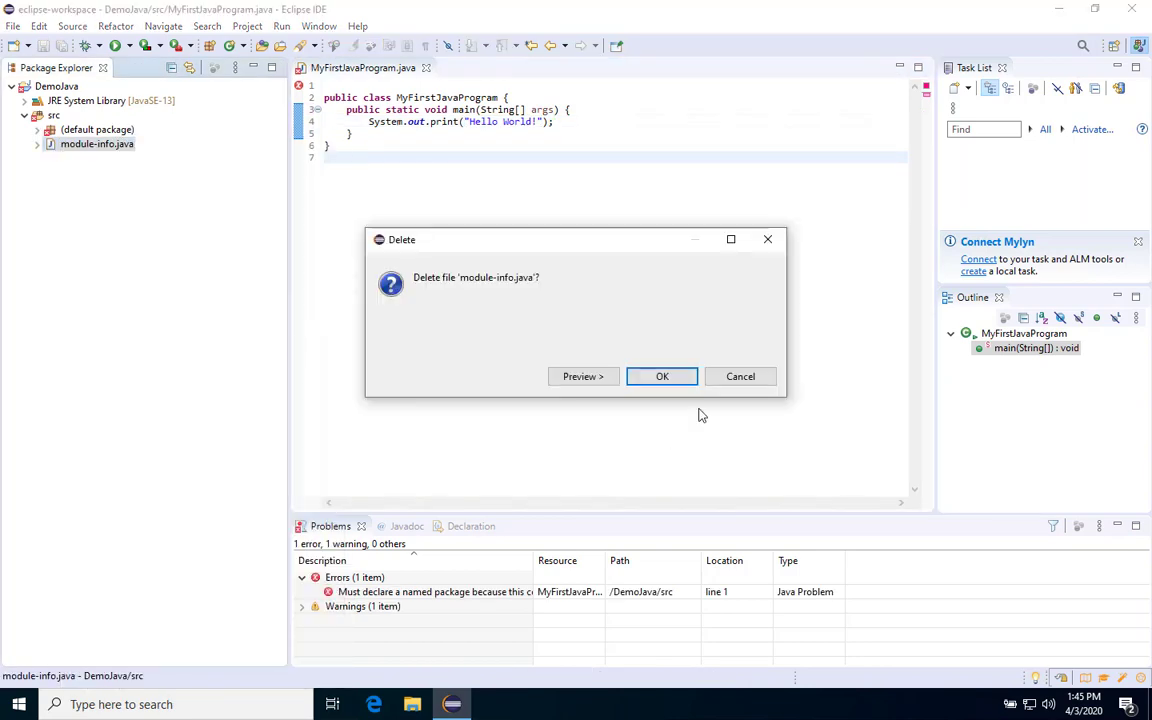
pyautogui.click(662, 376)
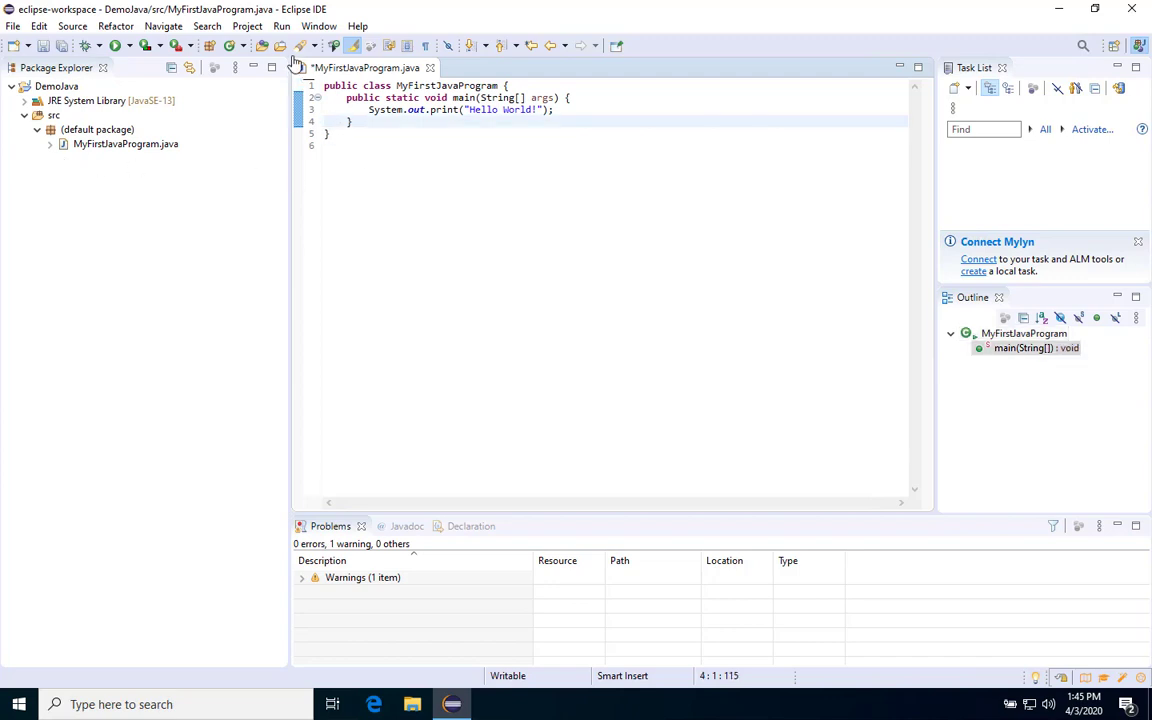
# Step: Run MyFirstJavaProgram via Save and Launch and view 'Hello World!' in the Console
pyautogui.click(282, 26)
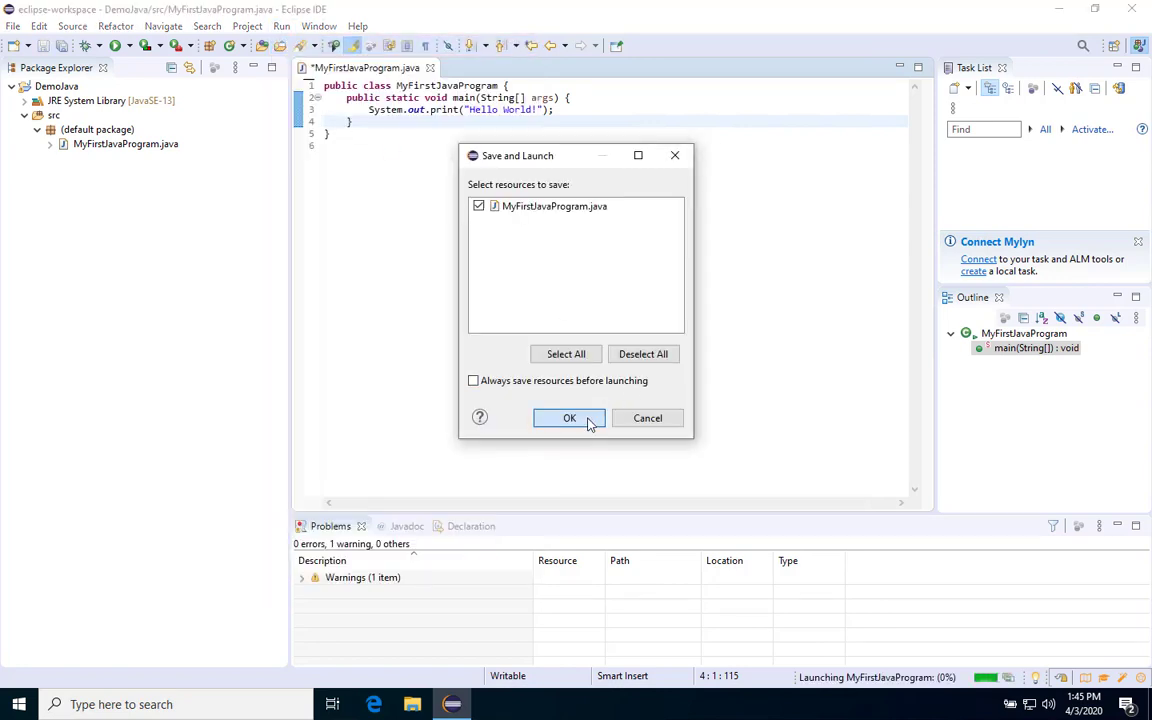
pyautogui.click(568, 418)
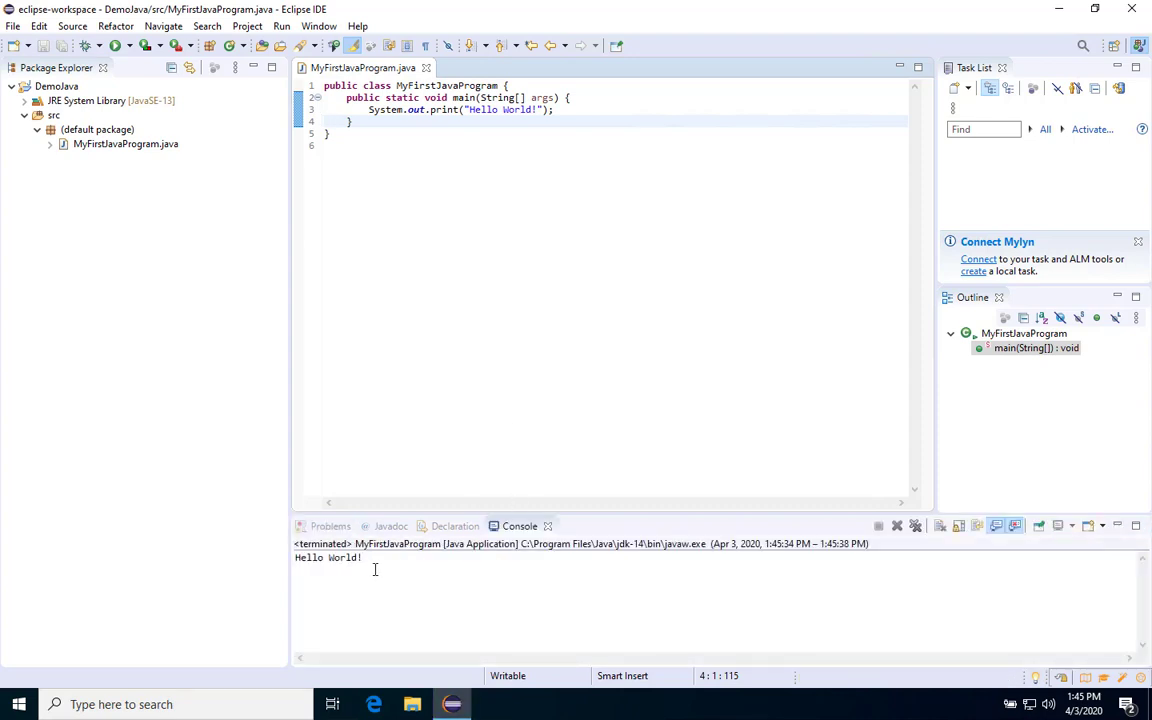
pyautogui.moveTo(348, 600)
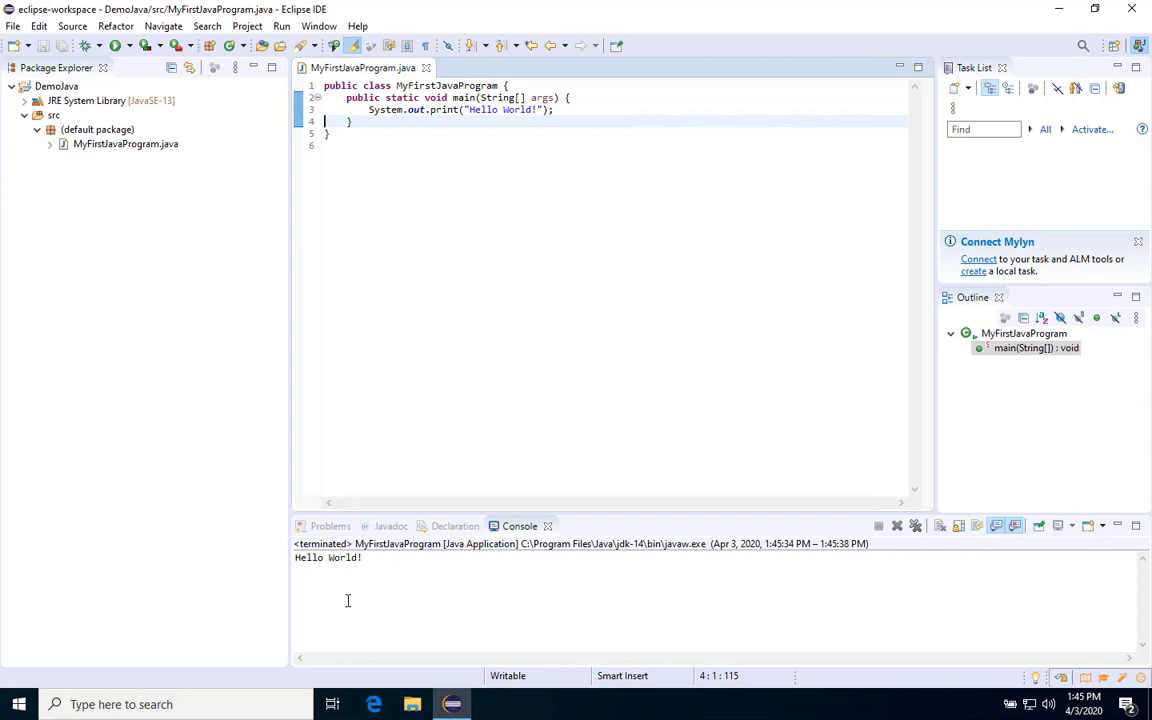
pyautogui.click(364, 144)
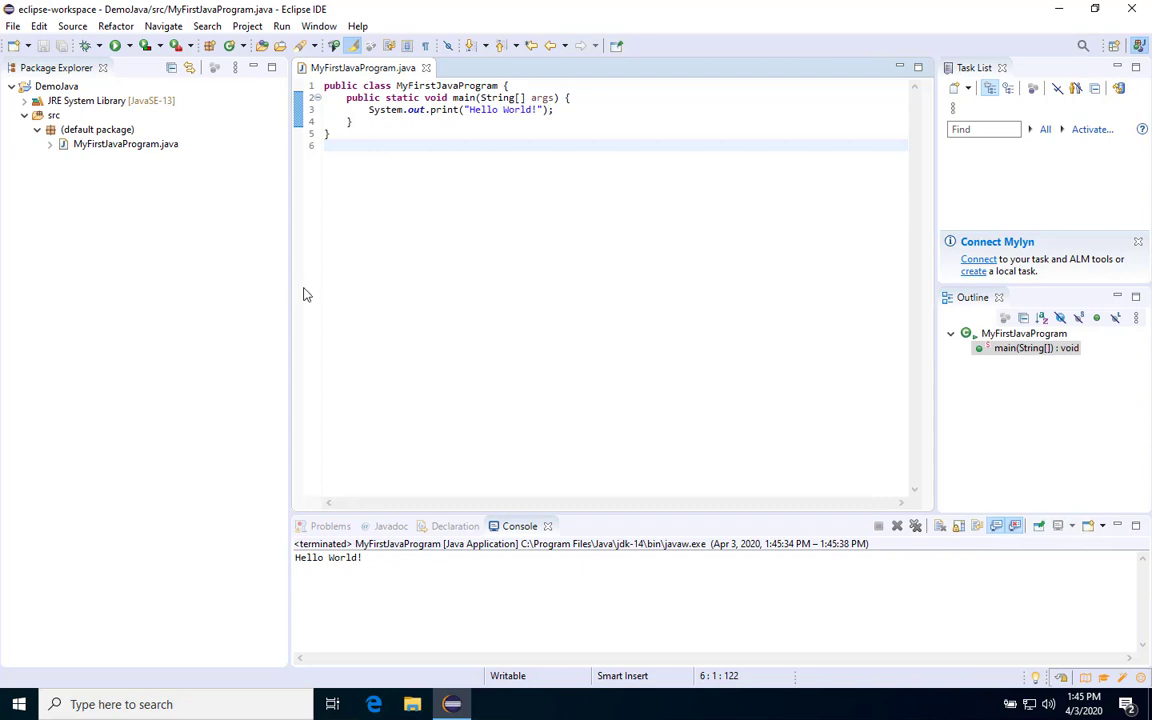
pyautogui.moveTo(324, 98)
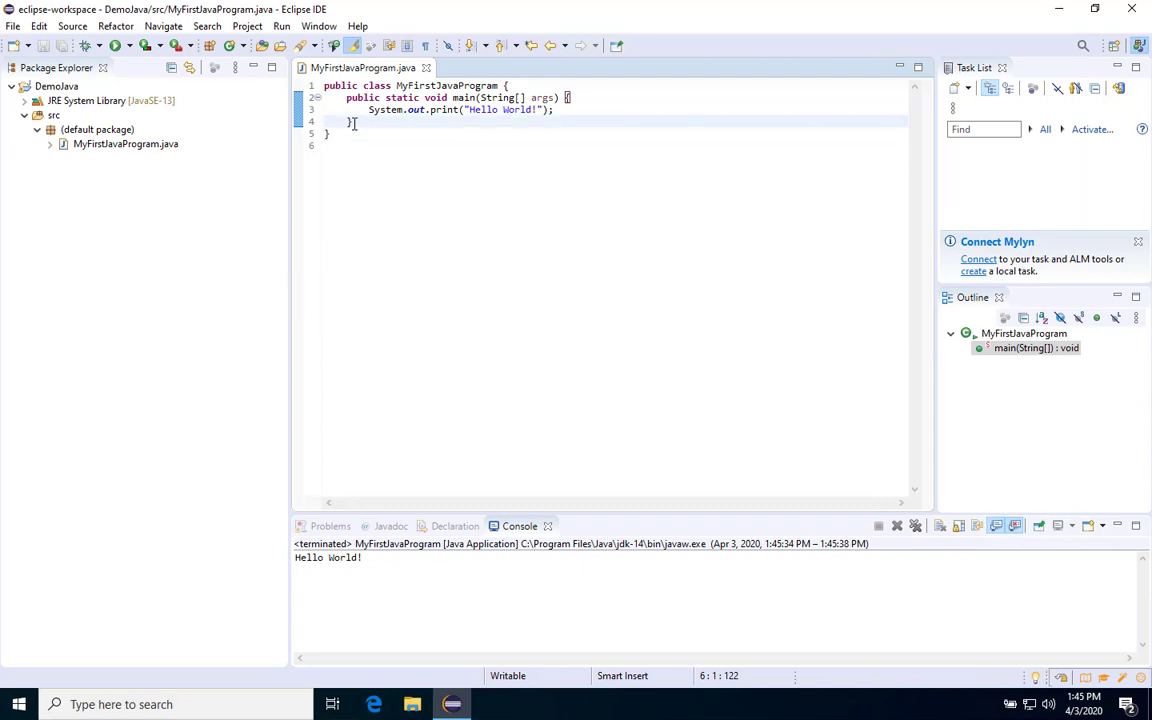
pyautogui.click(352, 120)
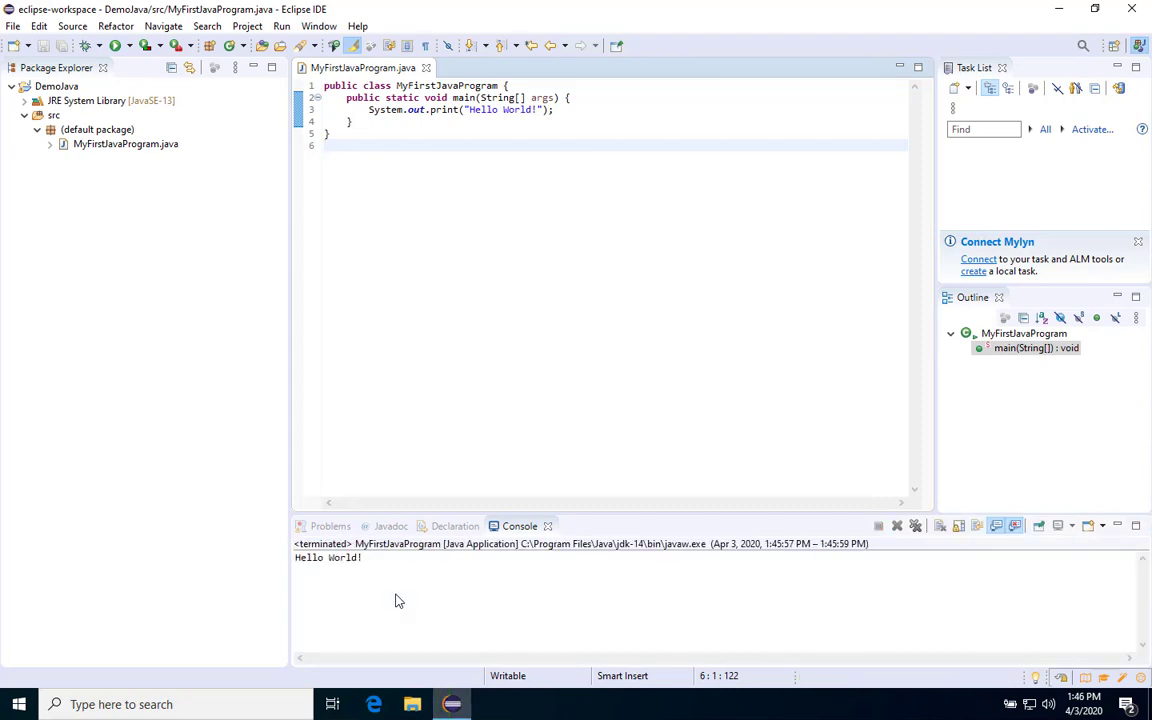
pyautogui.click(324, 144)
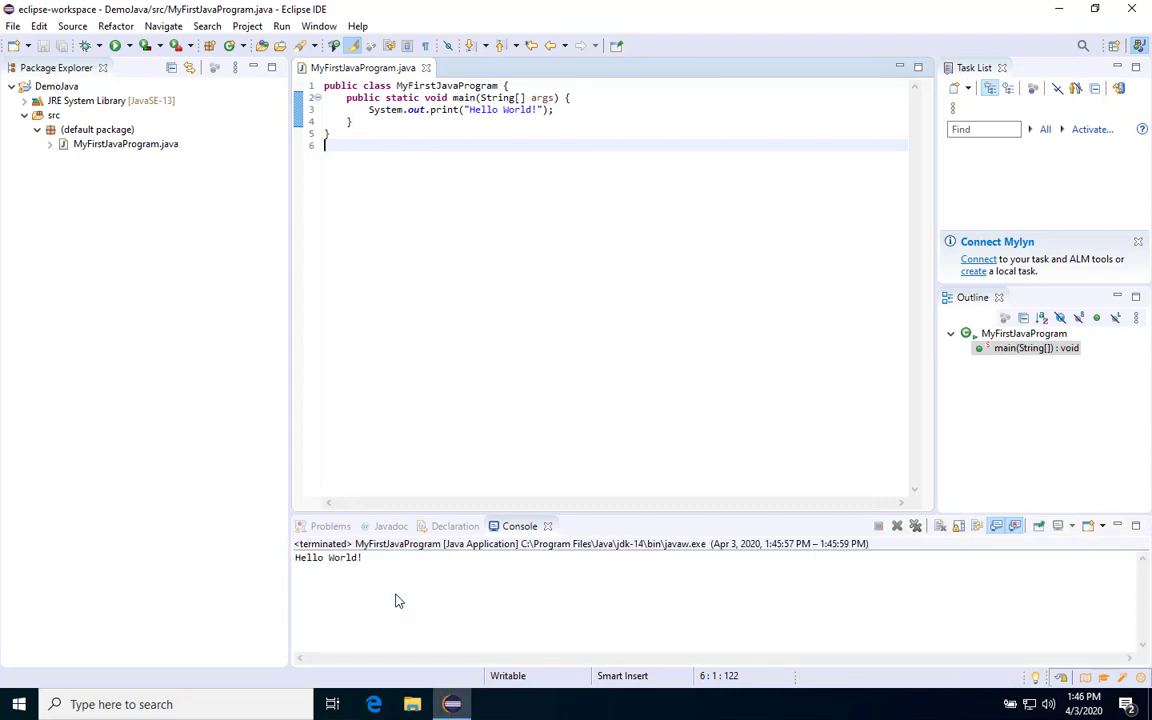